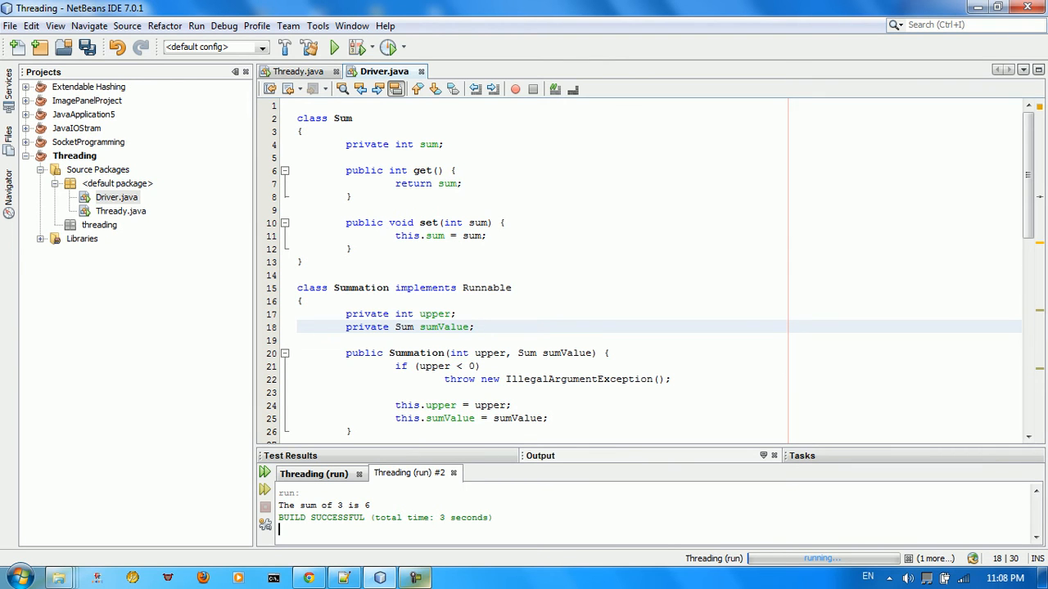
Run Driver.java with no argument so the output prints 'Usage Driver <integer>'
left_click(475, 327)
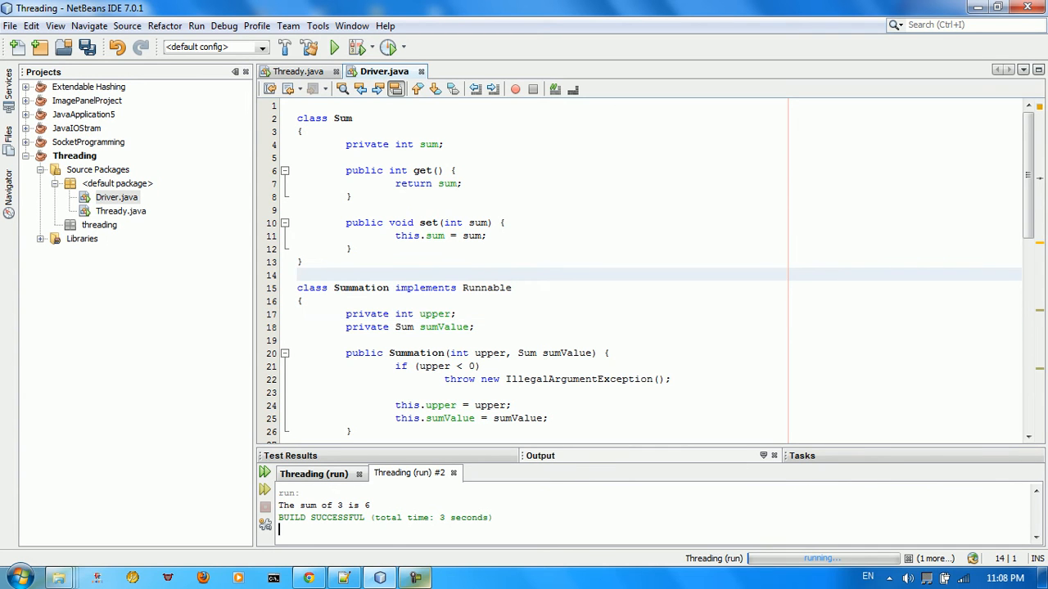
left_click(299, 262)
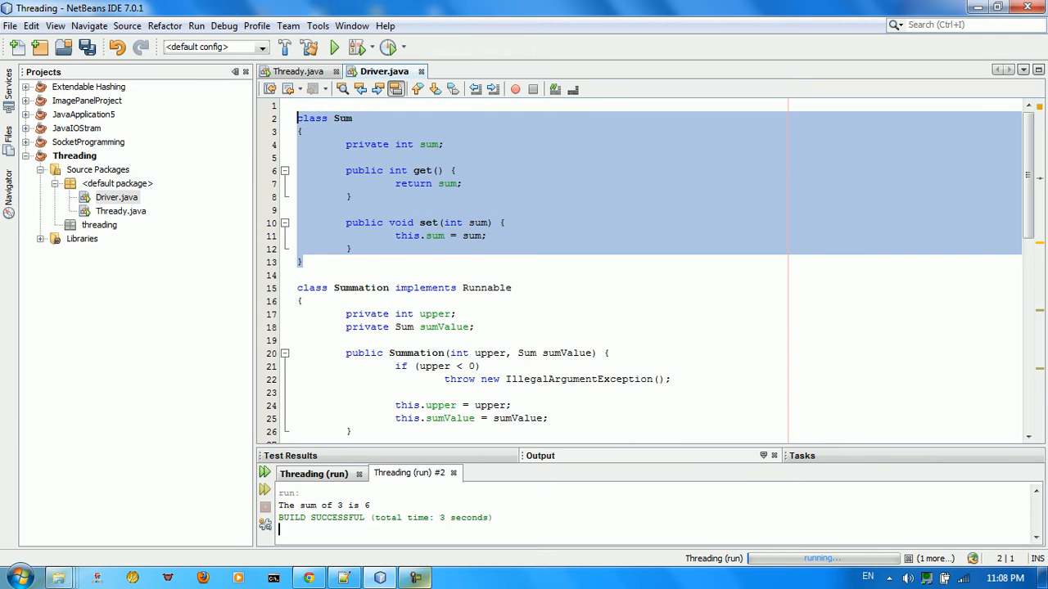
scroll("down", 3)
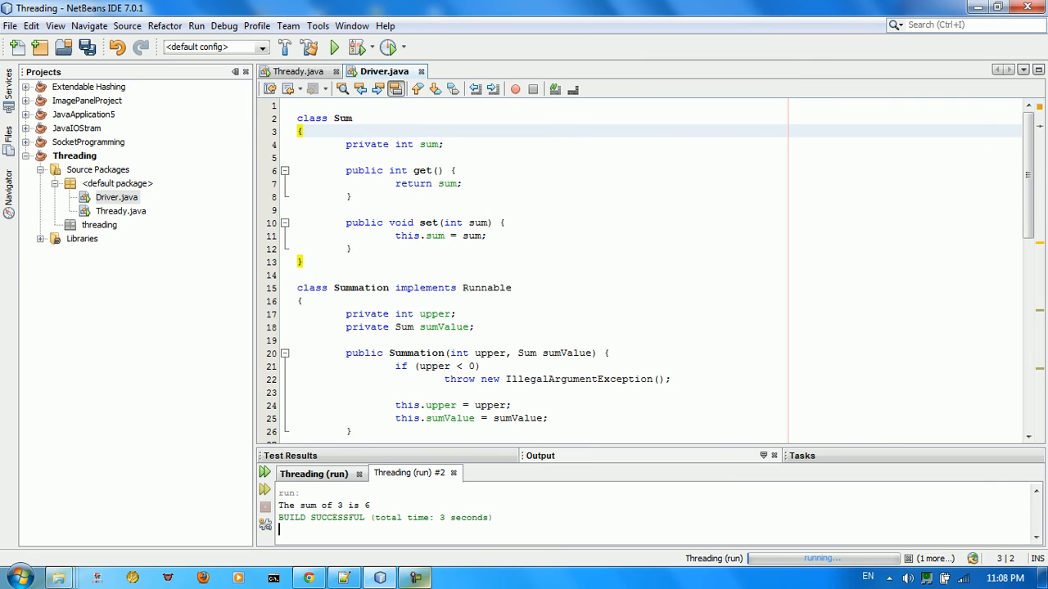
right_click(117, 196)
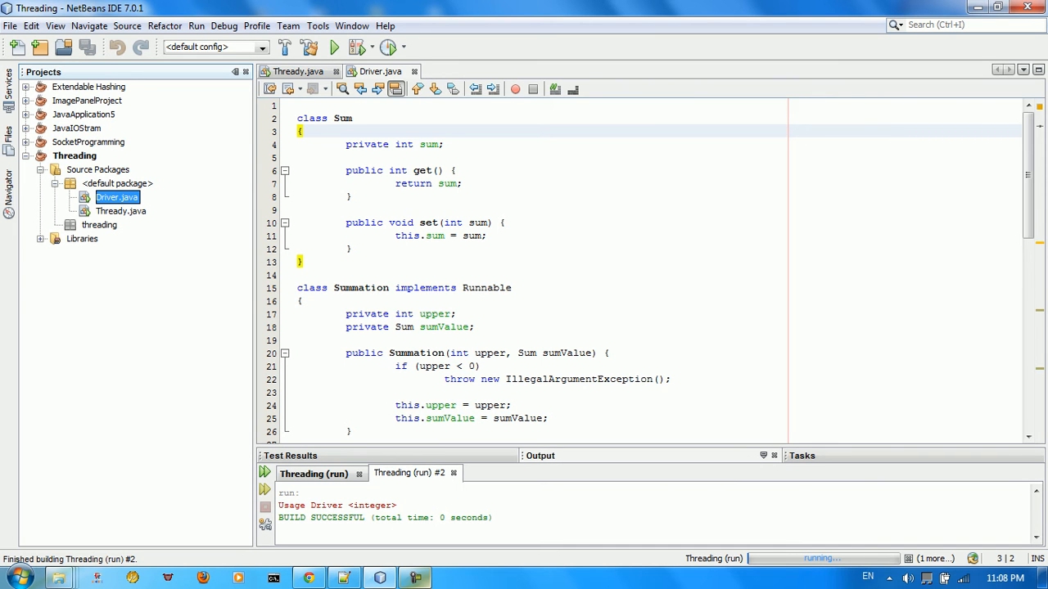
scroll("down", 3)
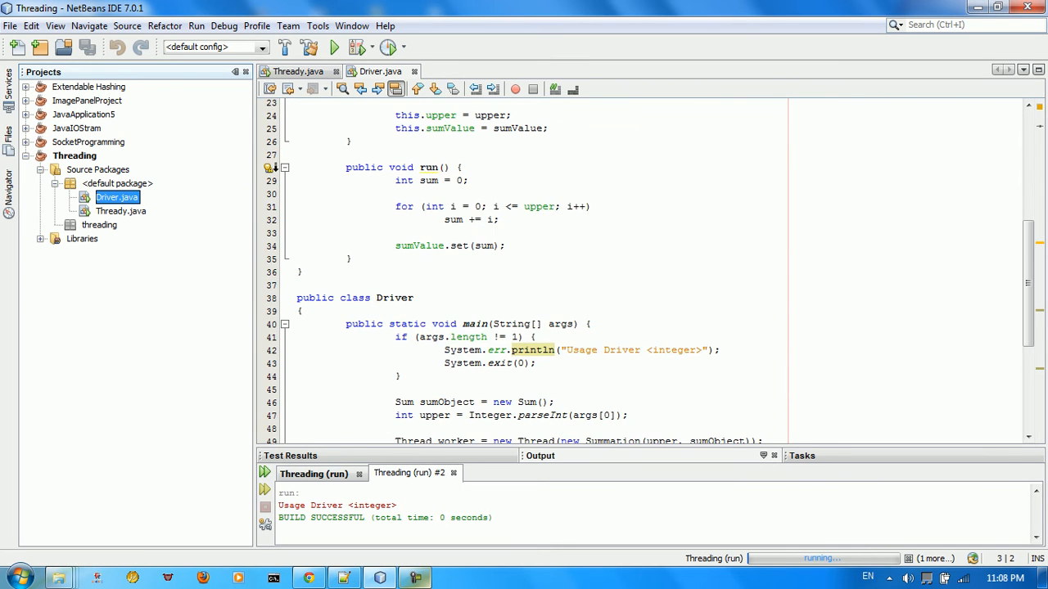
Run Thready.java and answer the upper prompt with 3, printing 'The sum of 3 is 6'
right_click(117, 196)
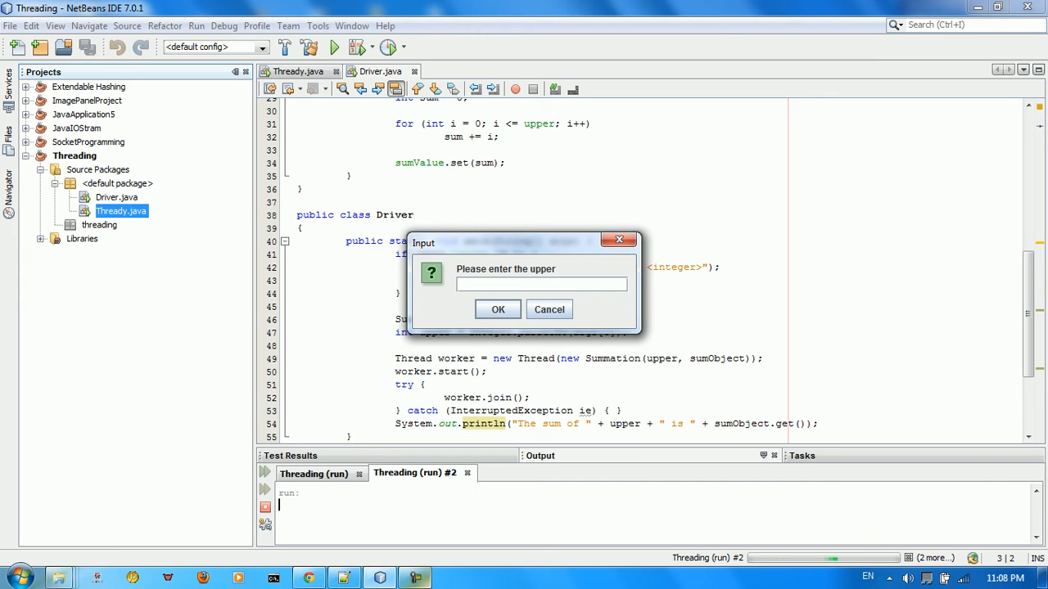
type("10")
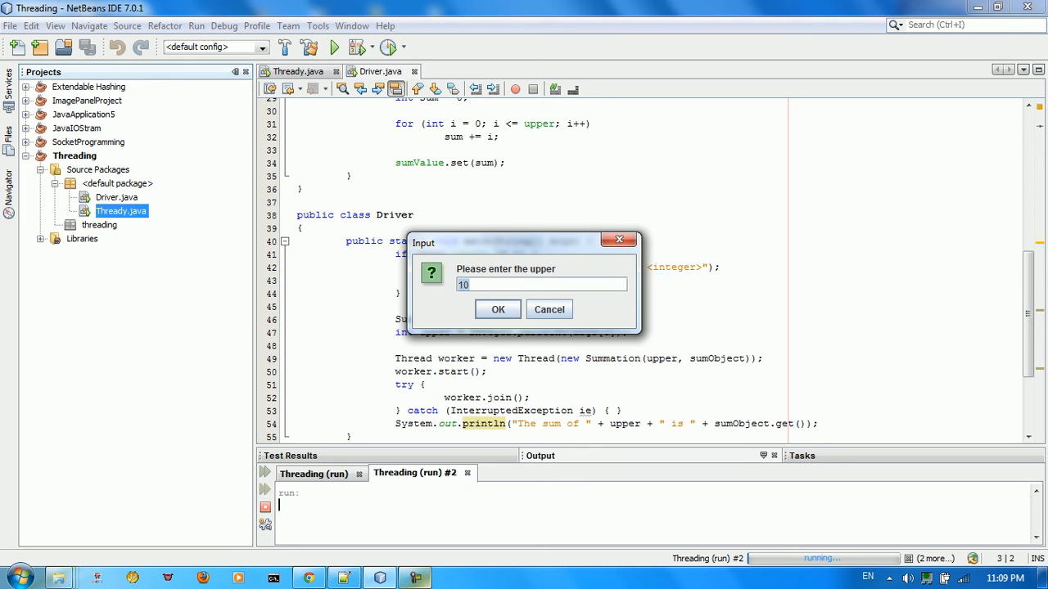
type("3")
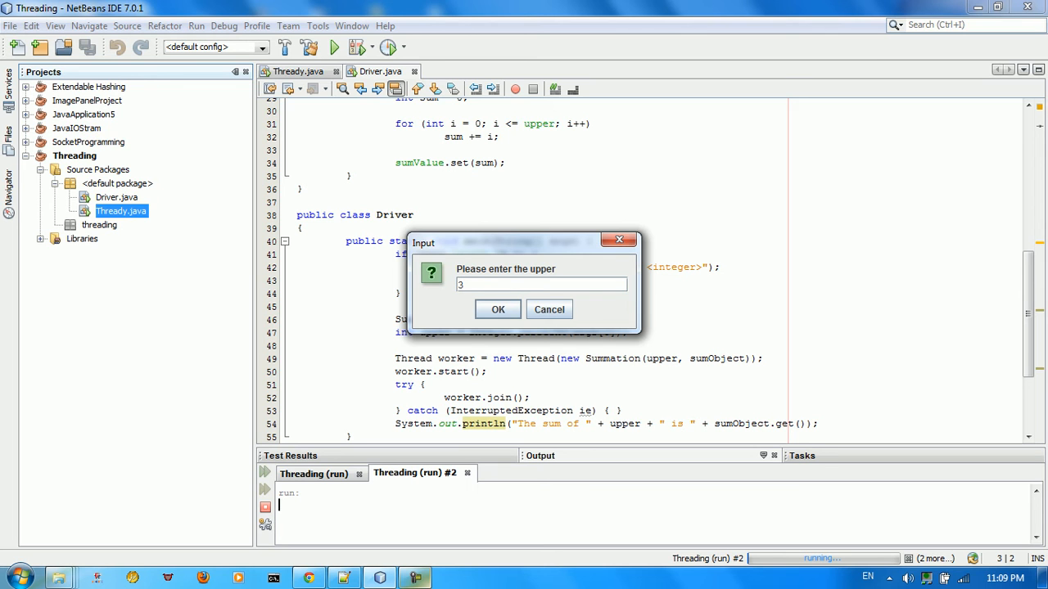
left_click(498, 309)
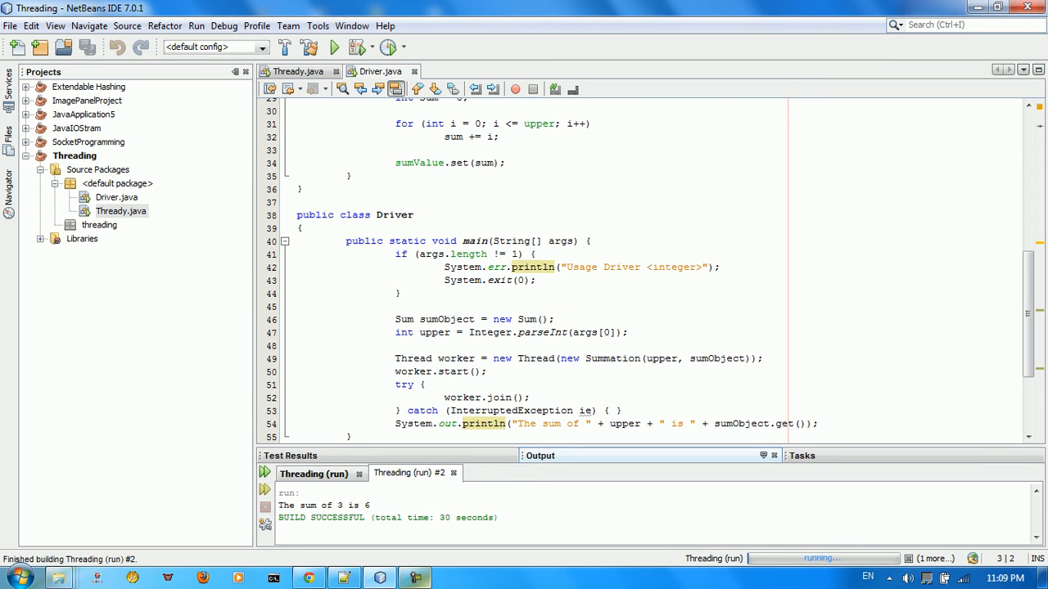
scroll("down", 3)
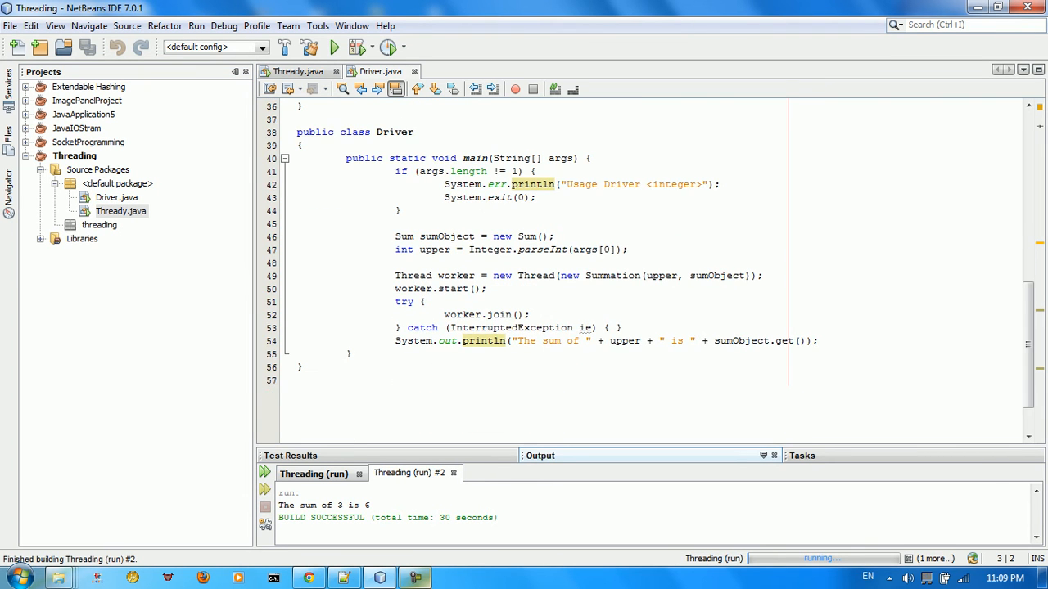
left_click(409, 224)
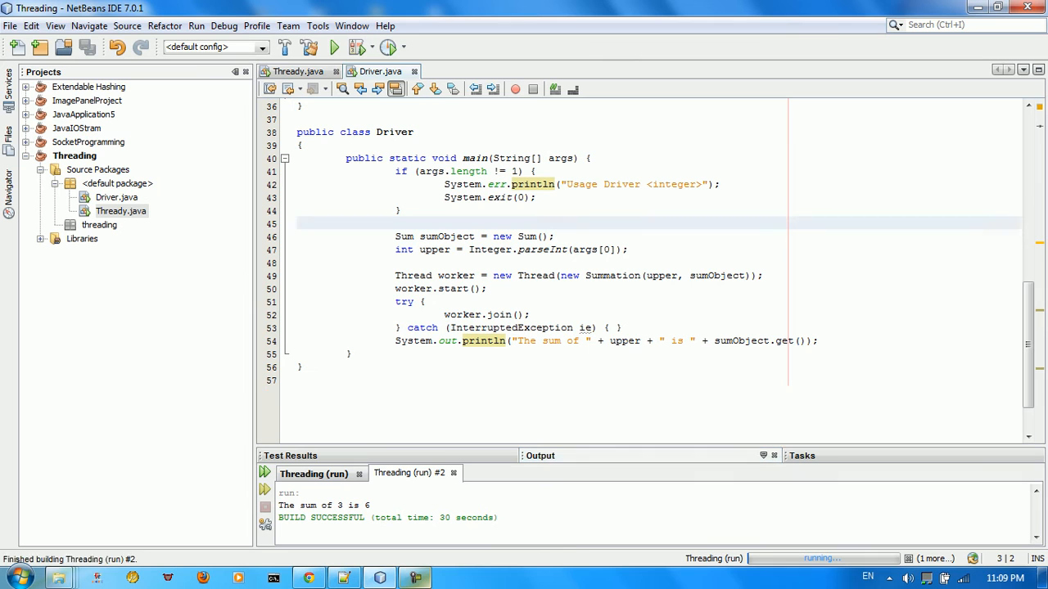
left_click(298, 224)
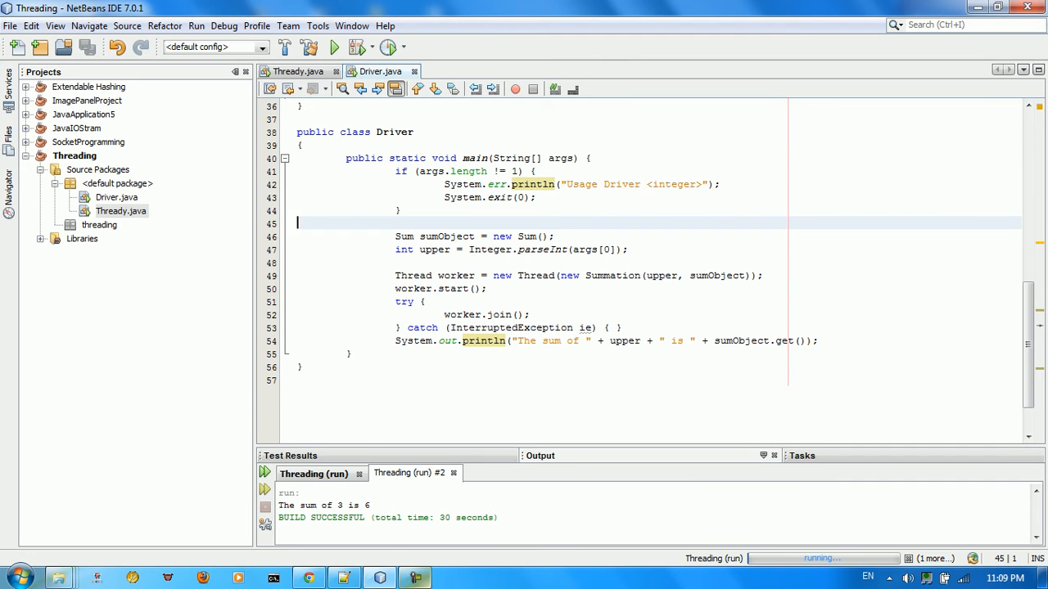
left_click(118, 197)
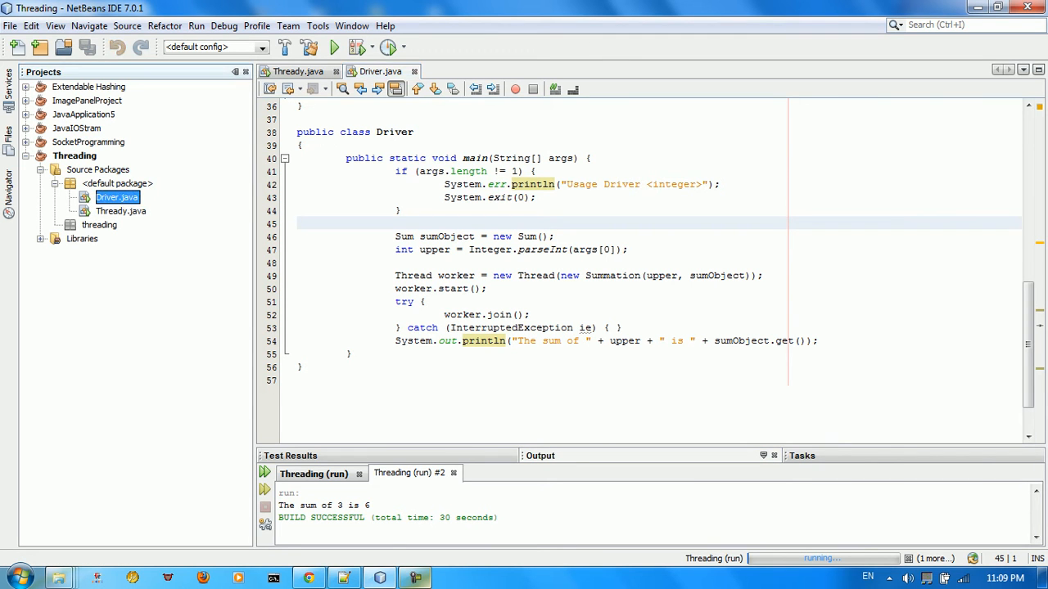
left_click(297, 72)
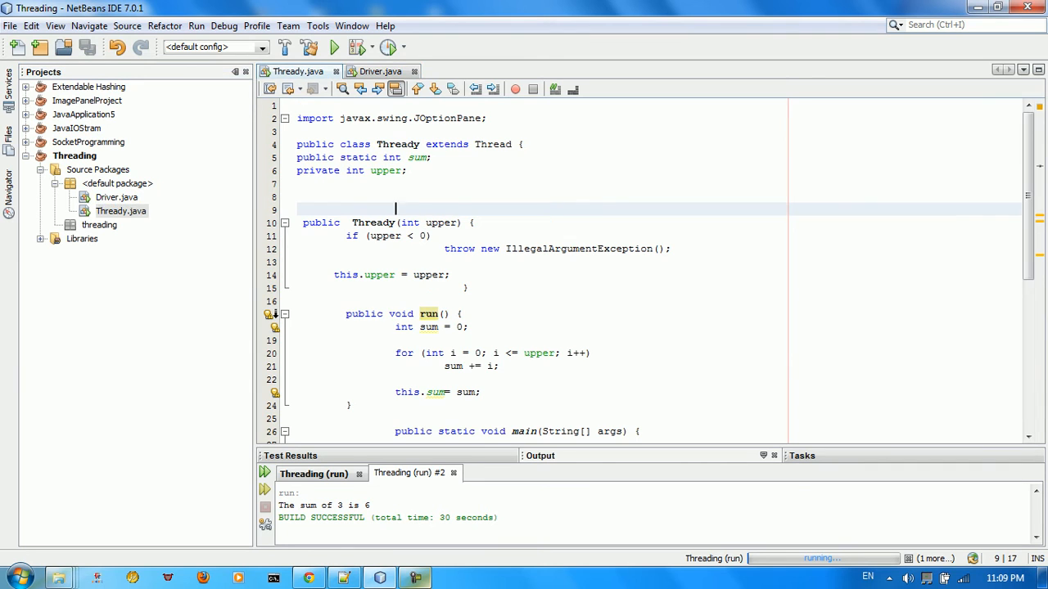
left_click(116, 196)
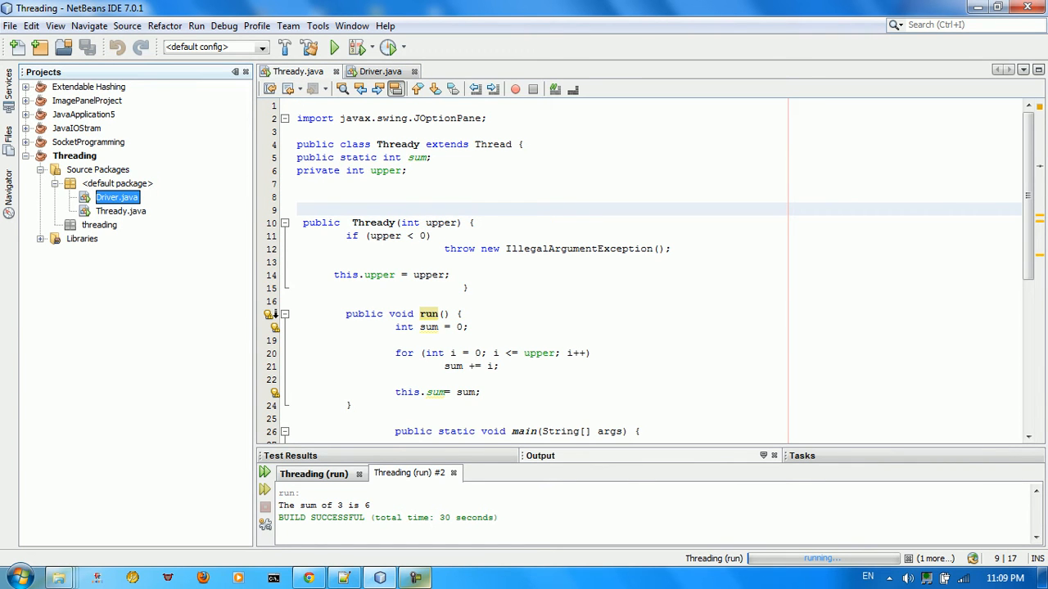
left_click(531, 249)
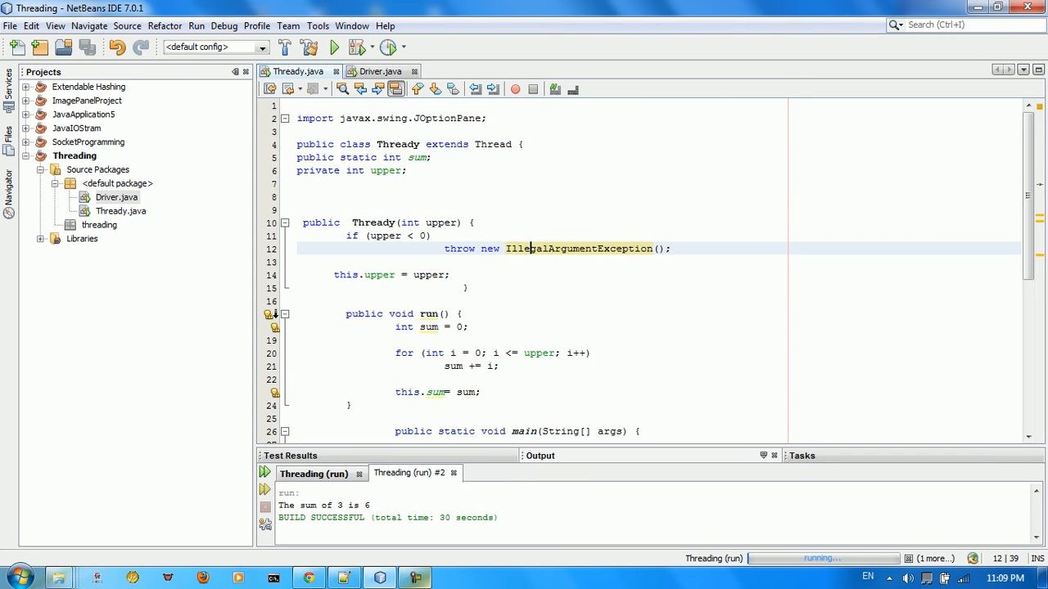
left_click(118, 197)
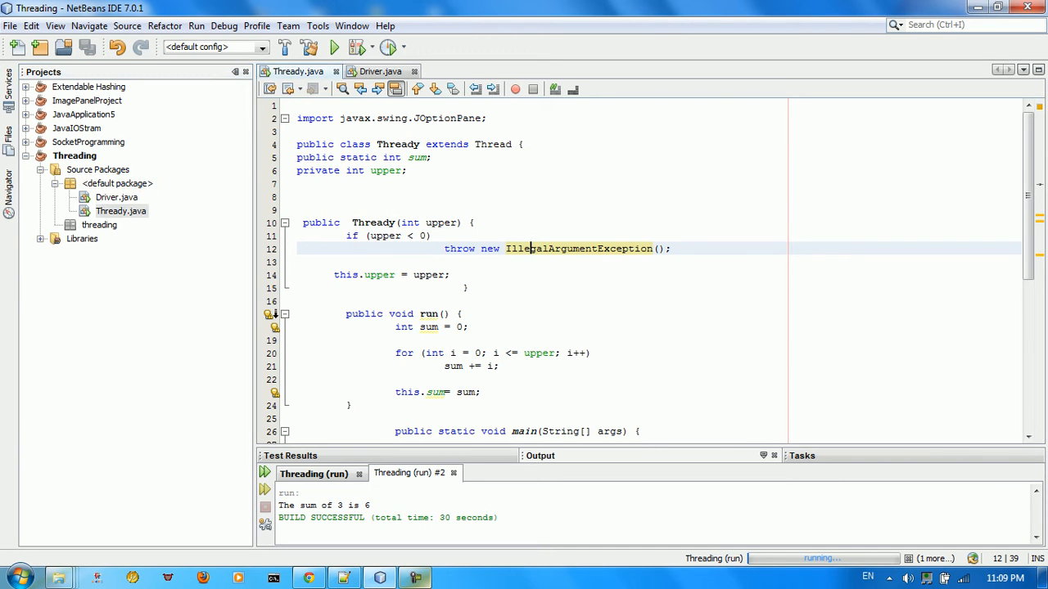
left_click(117, 196)
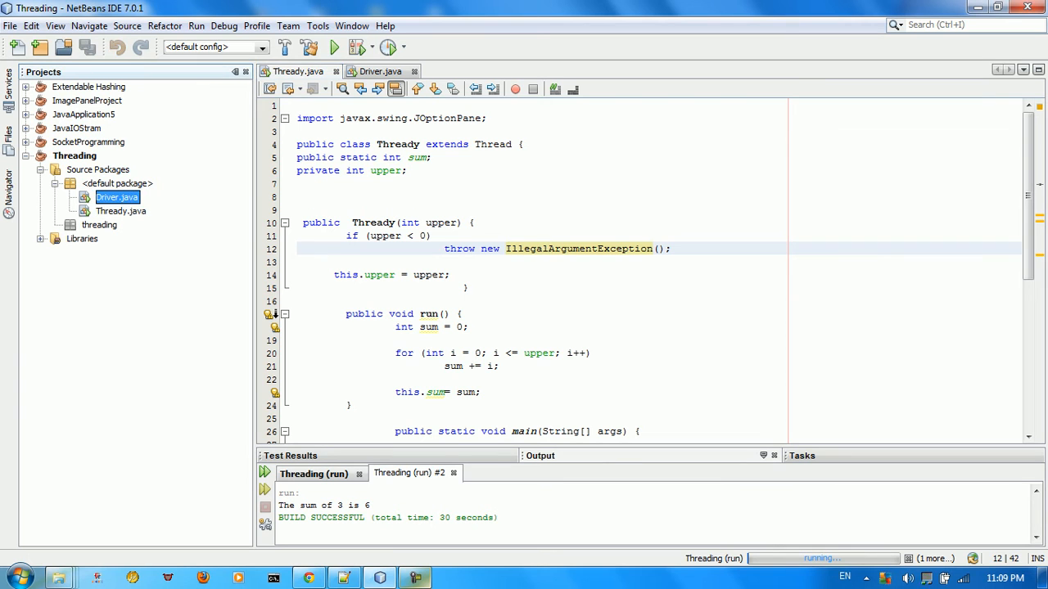
scroll("down", 3)
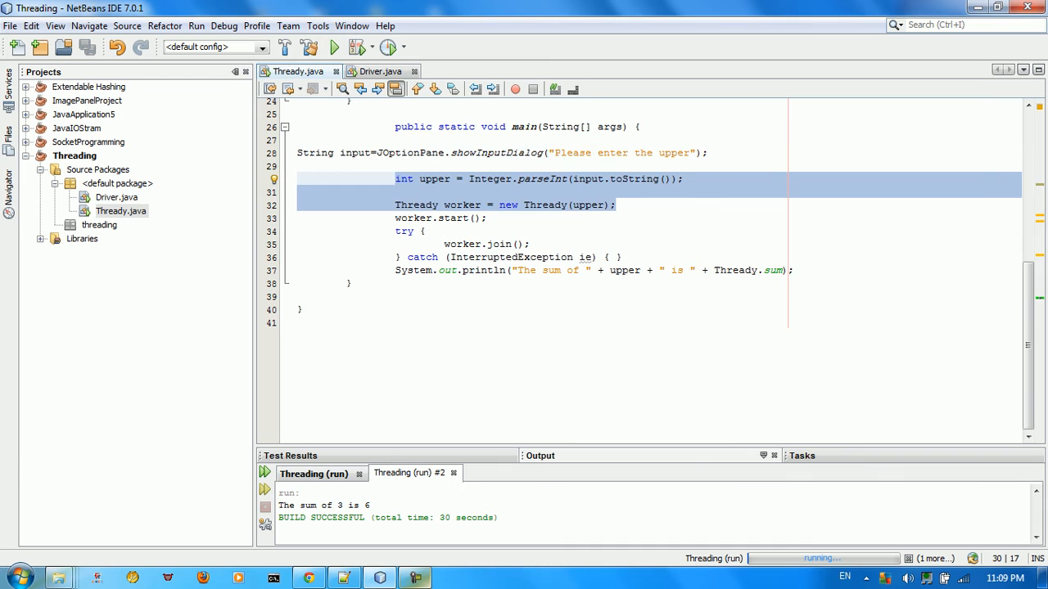
left_click(380, 72)
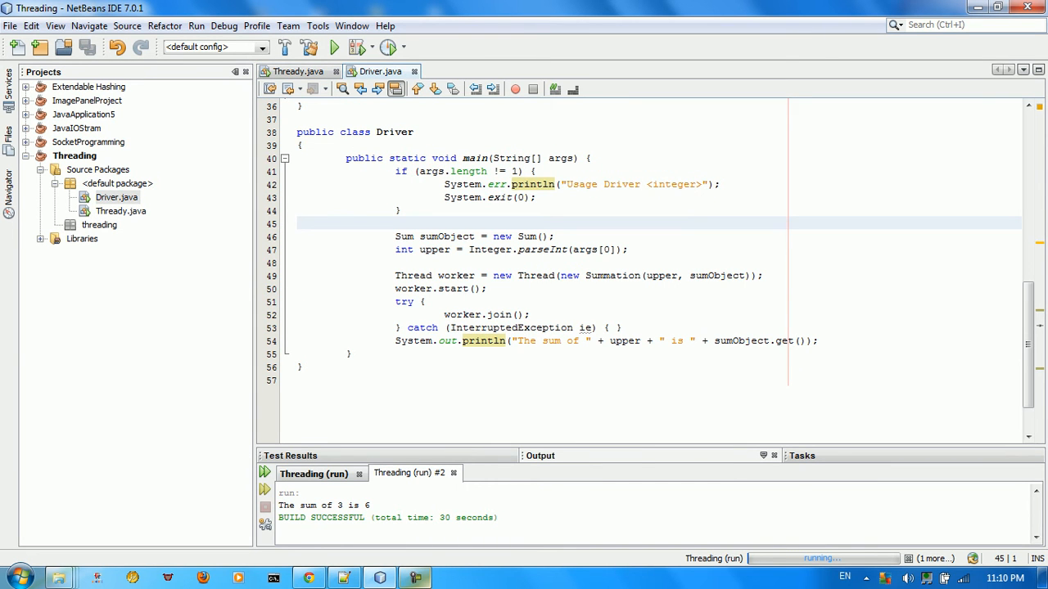
Replace the args check with a JOptionPane 'Please enter the upper' input dialog and remove the stray Thready line
left_click(298, 222)
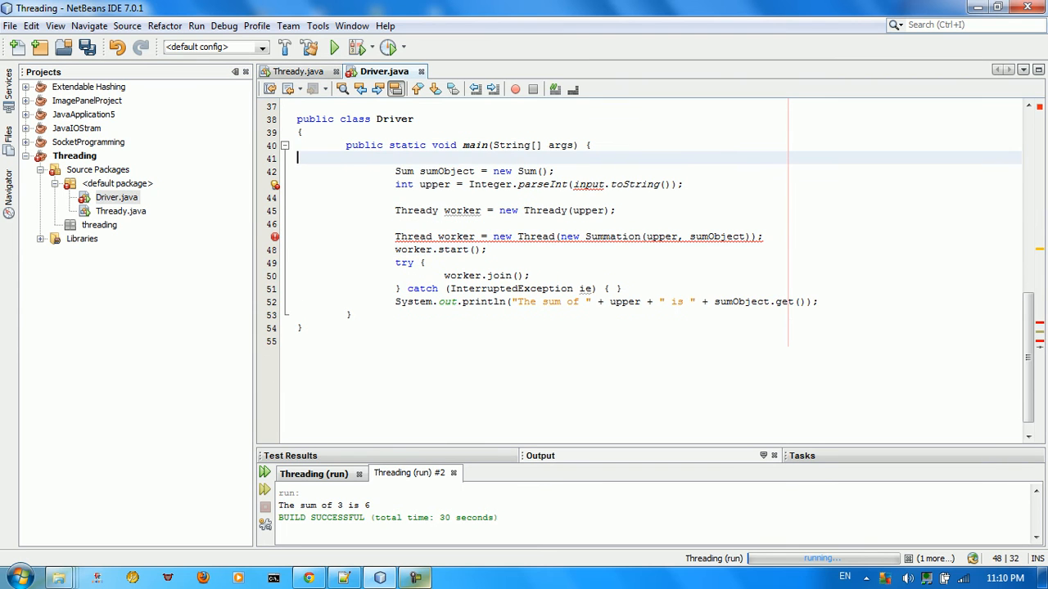
type("String input=JOptionPane.showInputDialog(\"Please enter the upper\");")
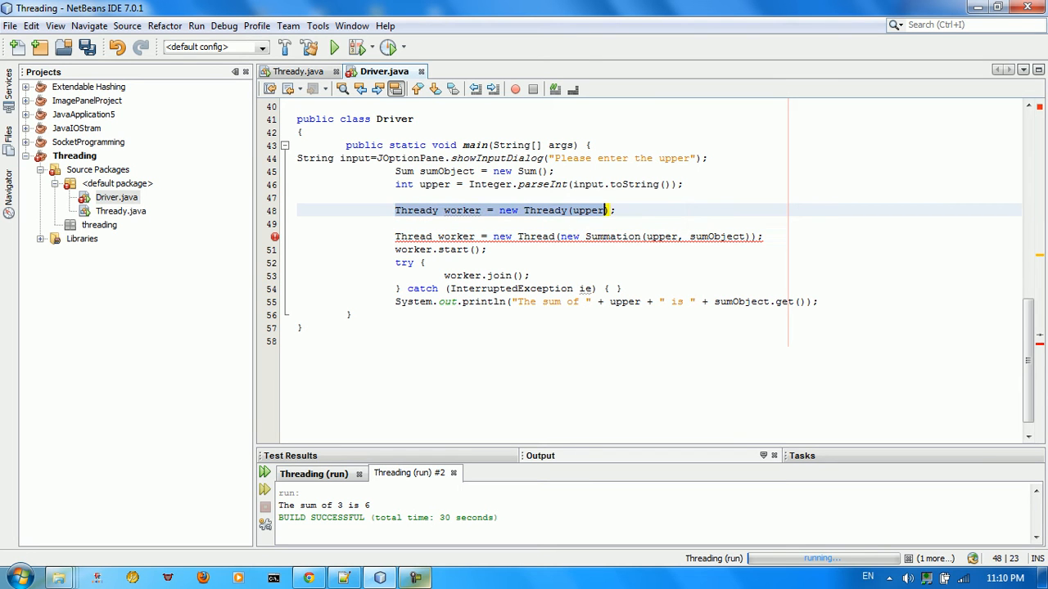
key("Delete")
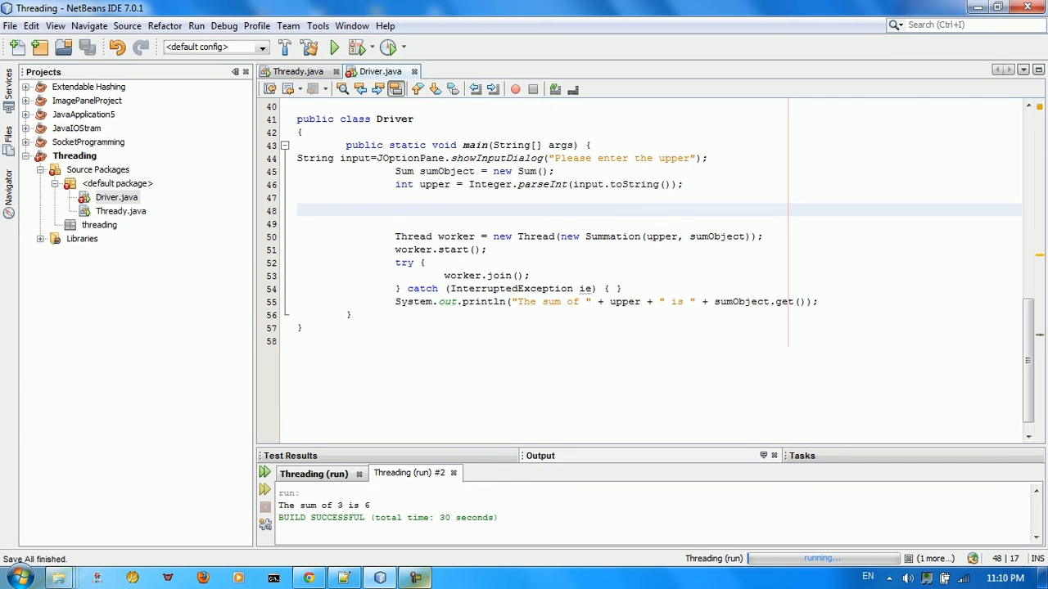
Run Driver.java and confirm 3 in the input dialog so it prints 'The sum of 3 is 6'
right_click(116, 196)
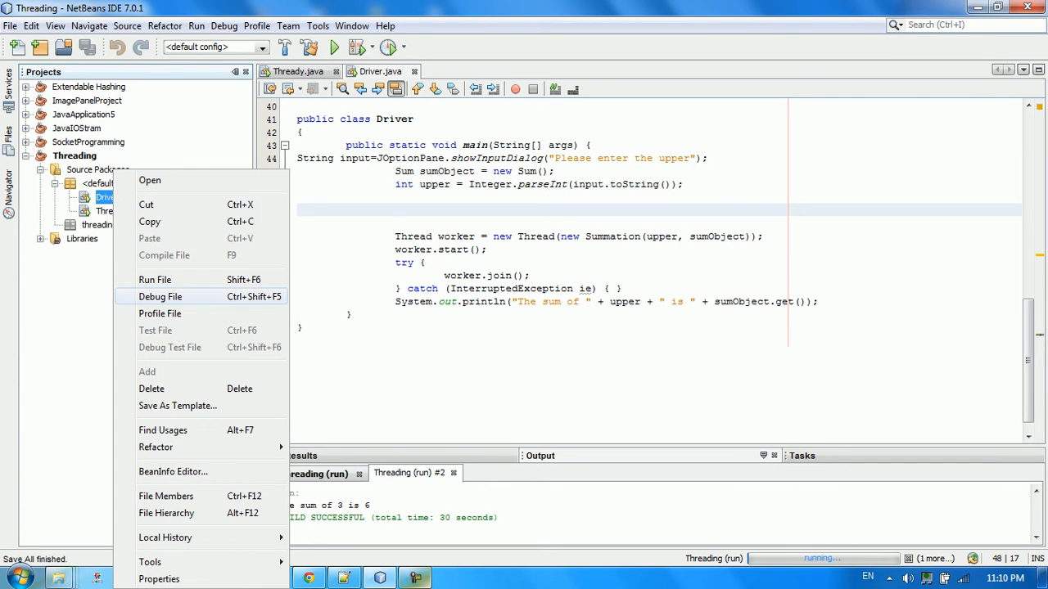
left_click(154, 278)
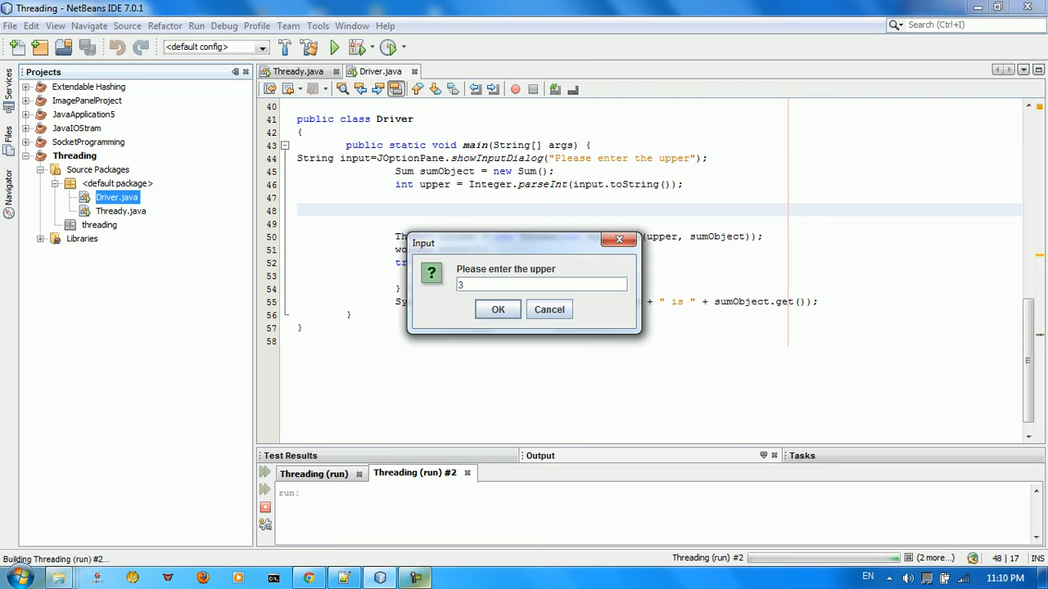
left_click(498, 310)
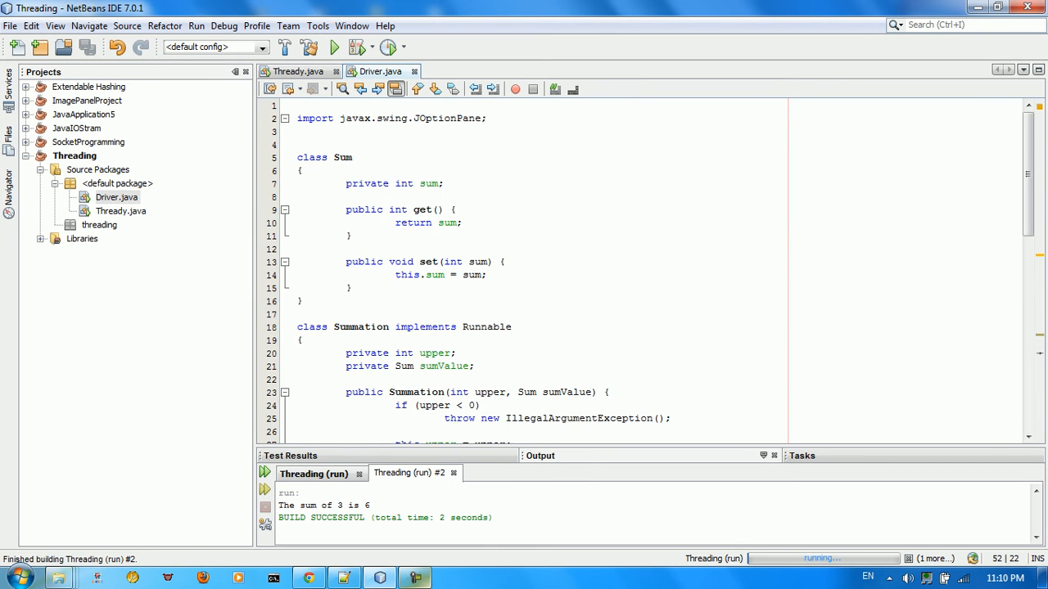
left_click(118, 196)
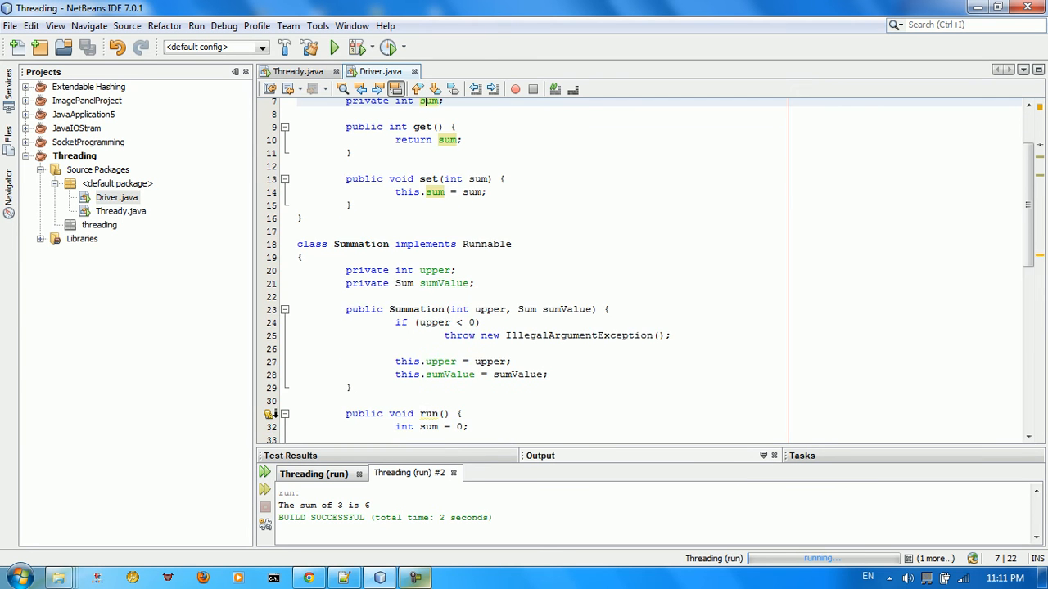
scroll("down", 3)
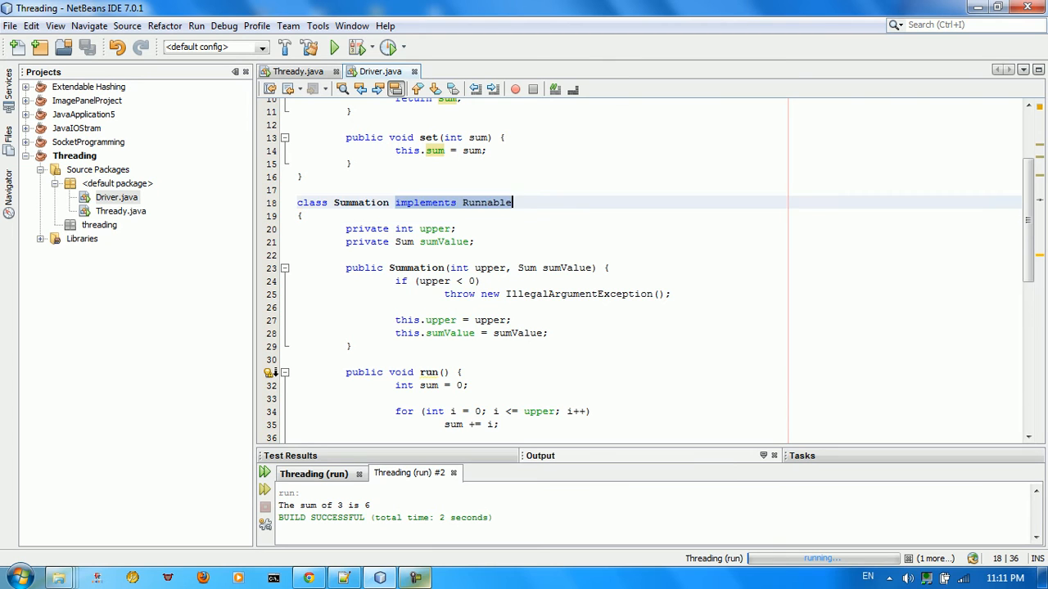
scroll("down", 3)
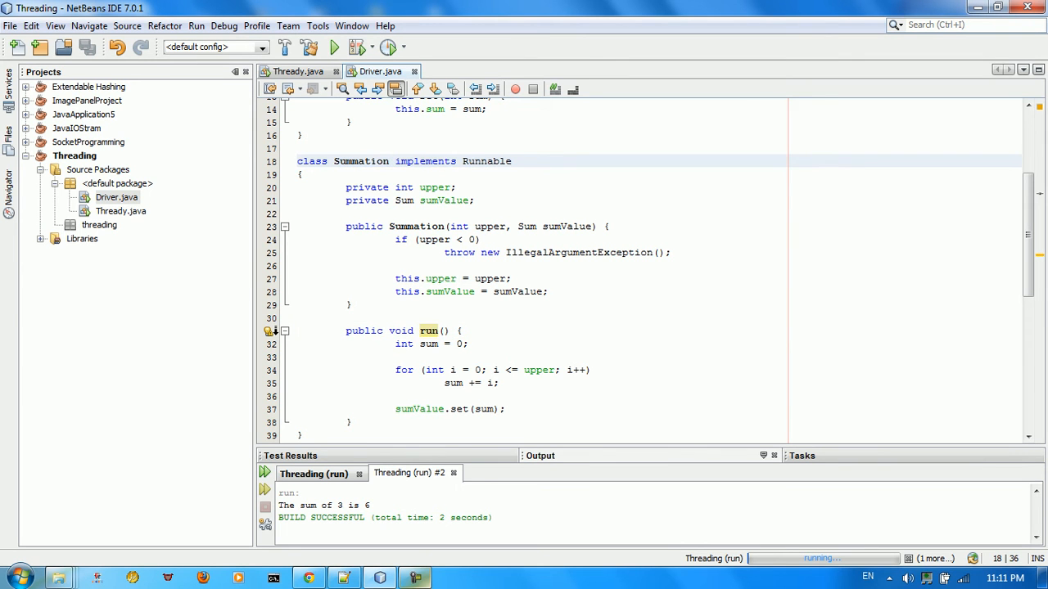
left_click(429, 344)
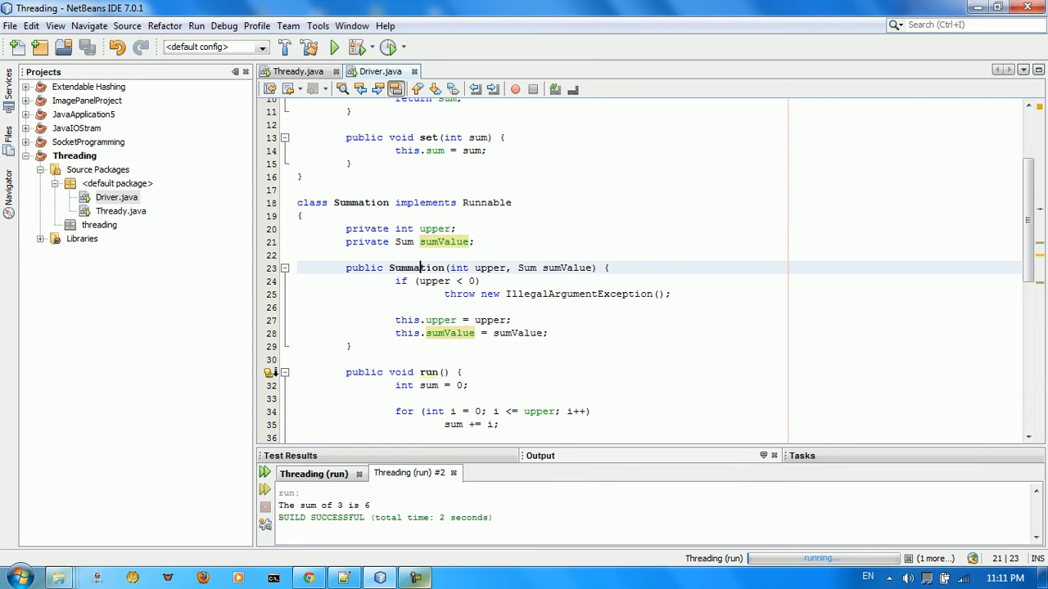
left_click(491, 269)
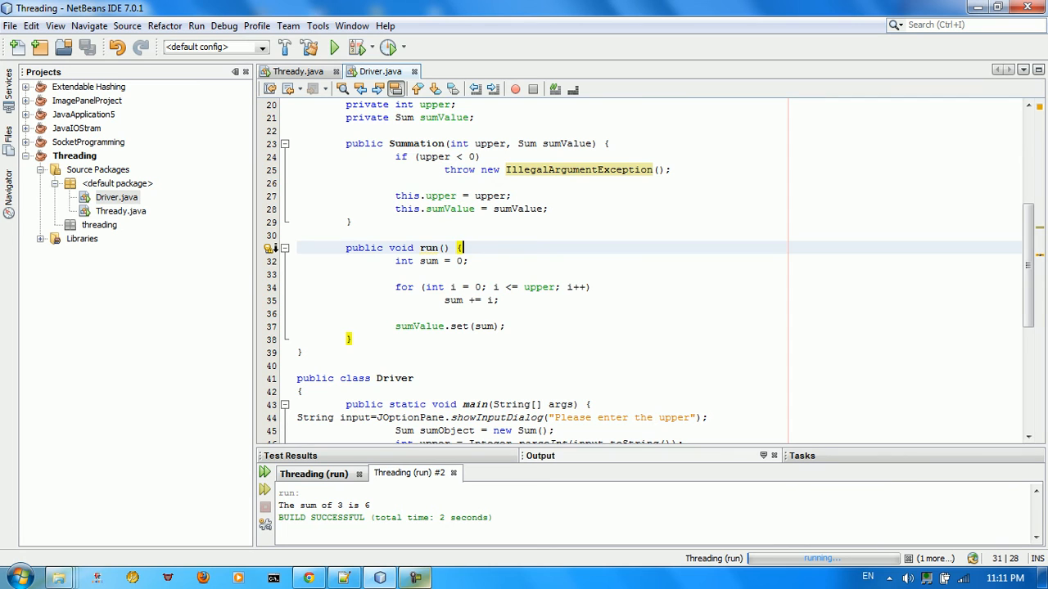
left_click_drag(462, 248, 347, 339)
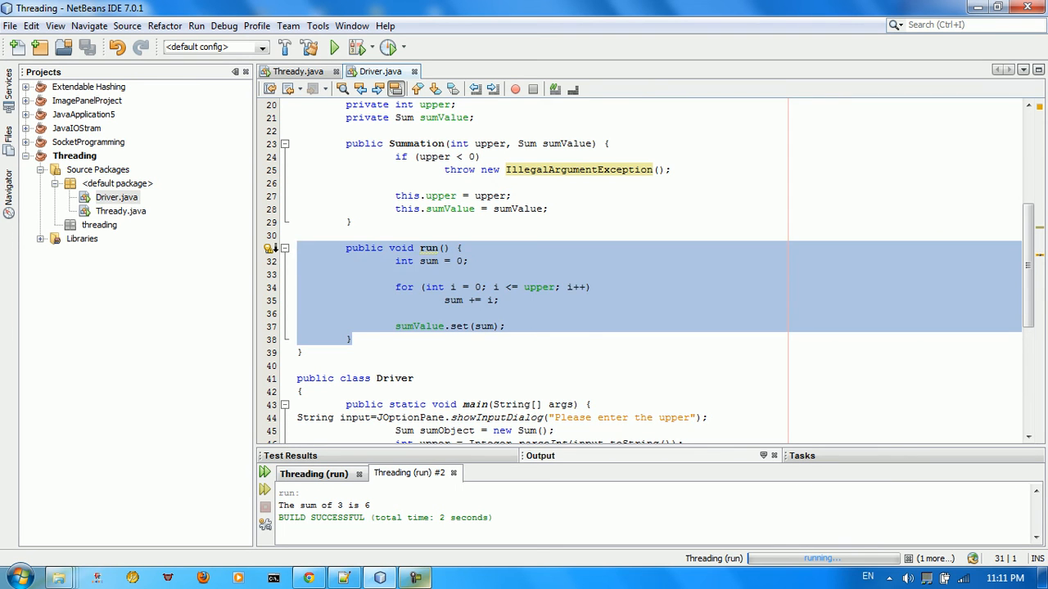
left_click(472, 260)
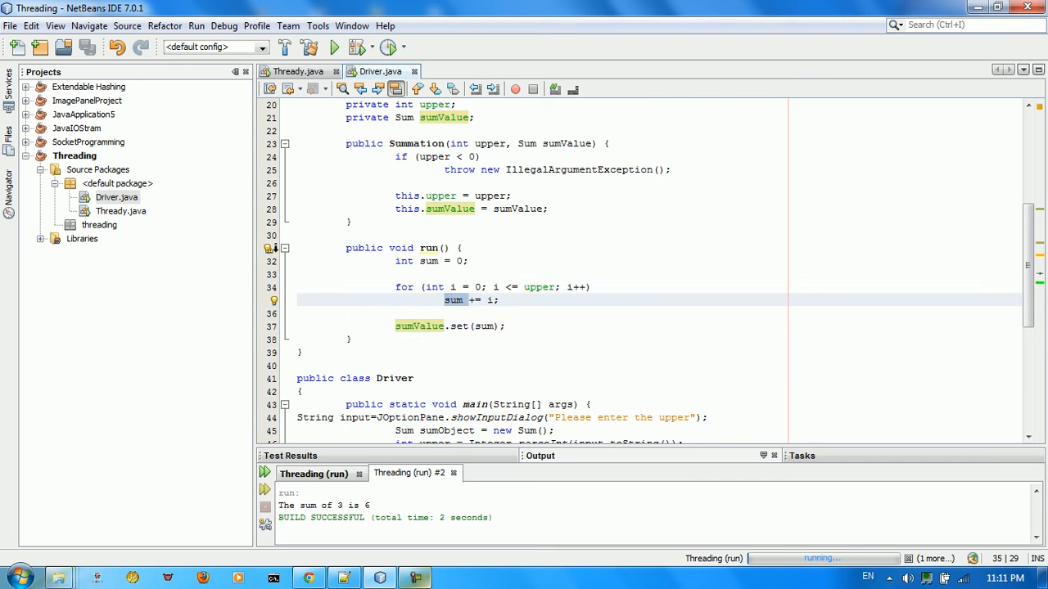
scroll("down", 3)
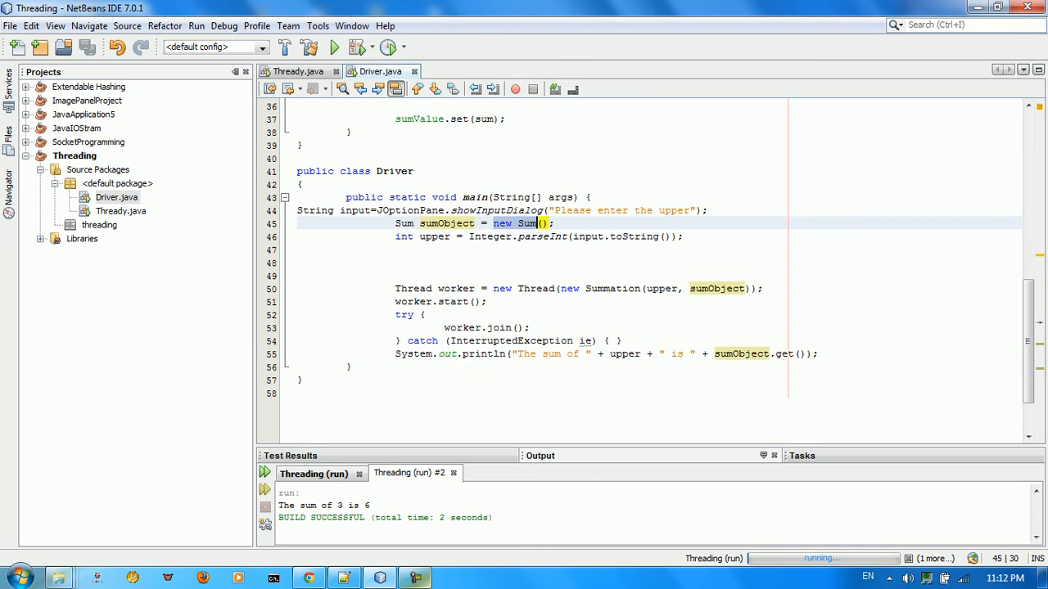
left_click(543, 236)
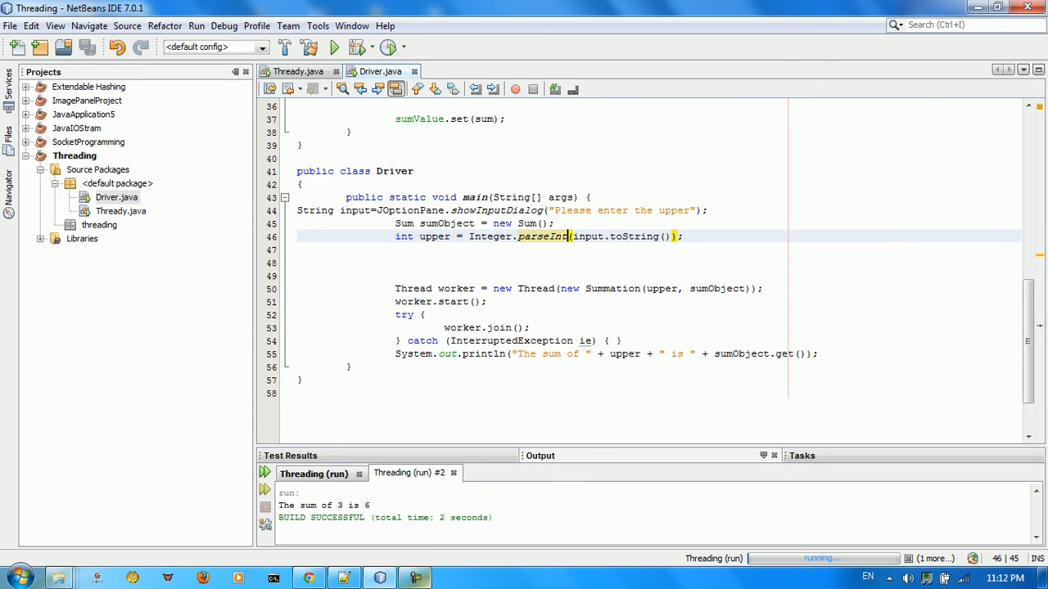
left_click(581, 288)
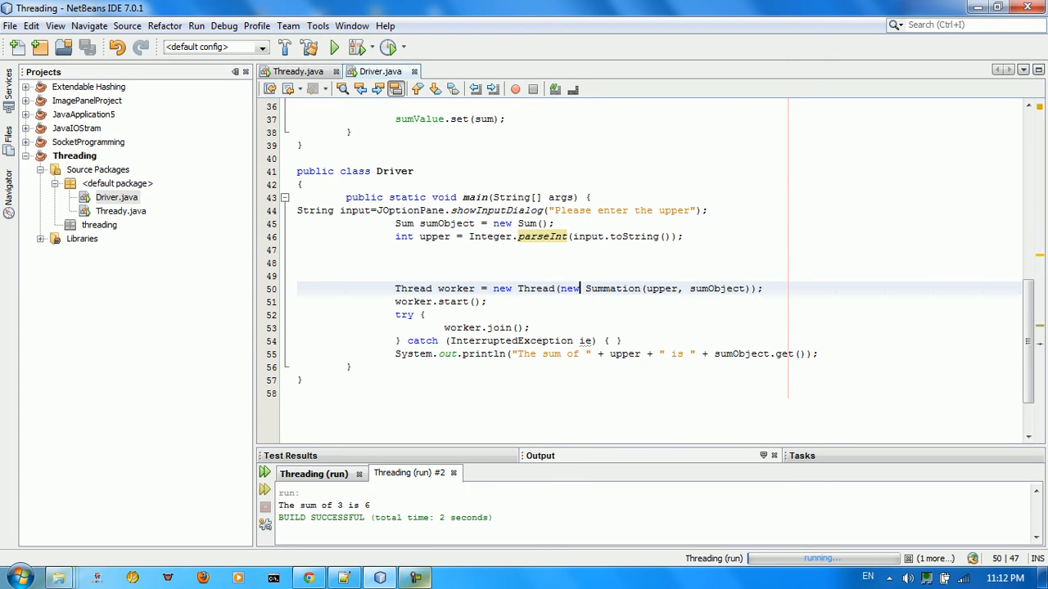
double_click(599, 288)
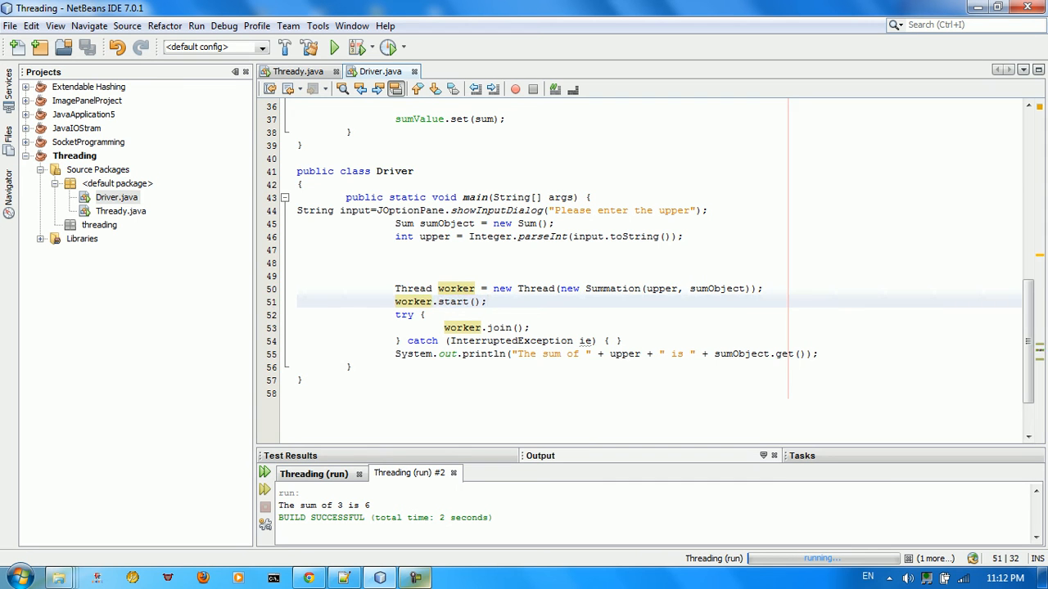
left_click(488, 301)
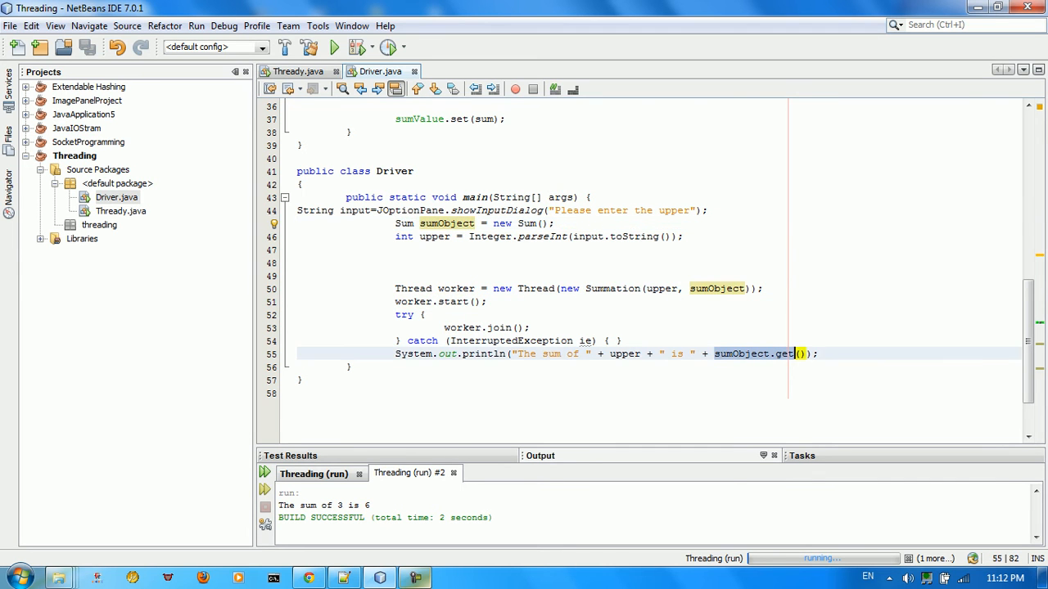
Run Driver without the join and enter 2, producing 'The sum of 2 is 0'
right_click(117, 197)
type("19")
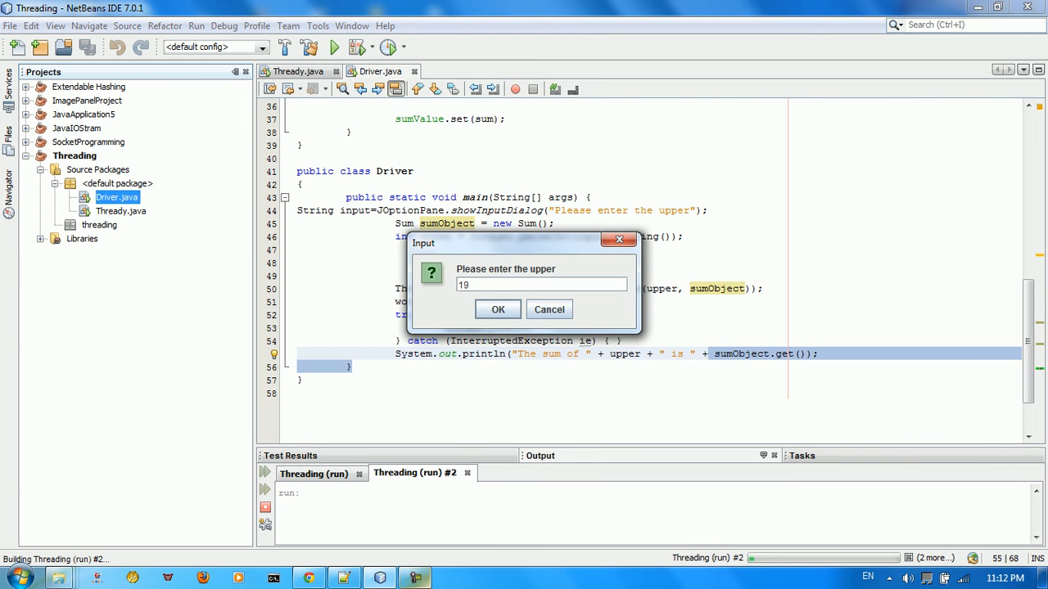
left_click(498, 309)
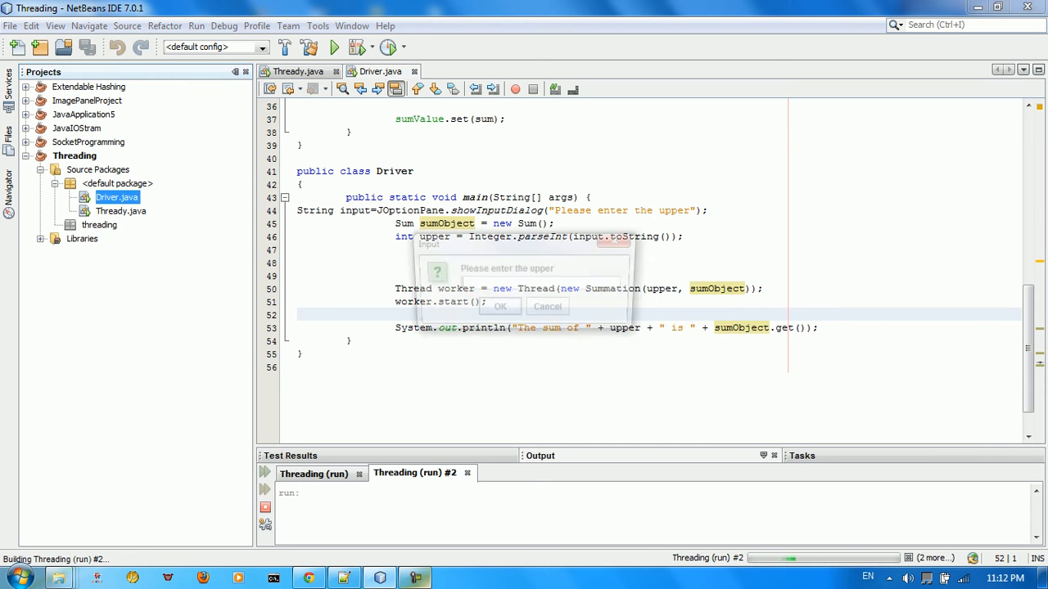
left_click(499, 306)
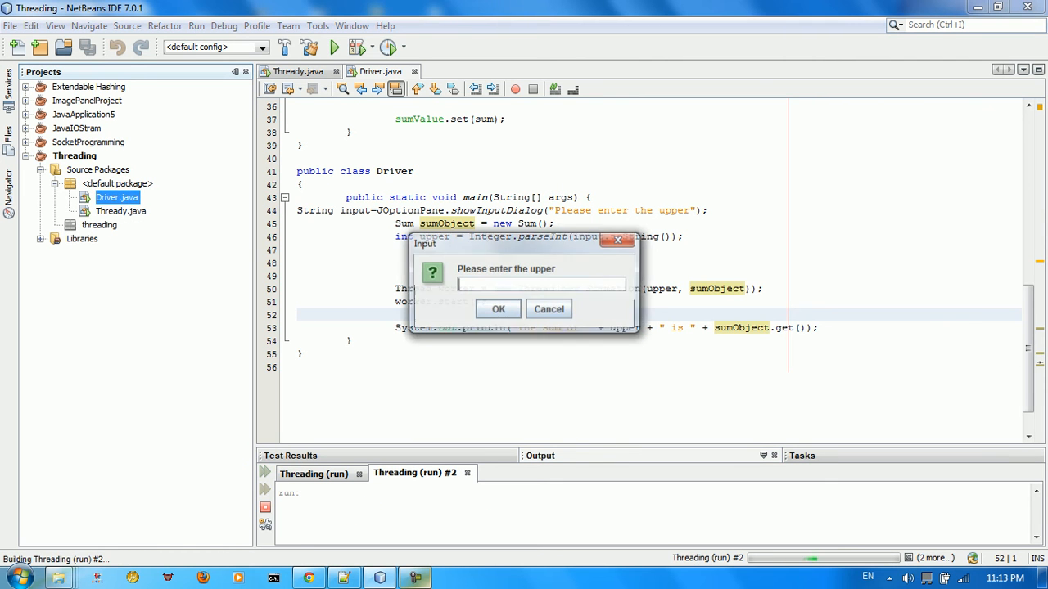
type("2")
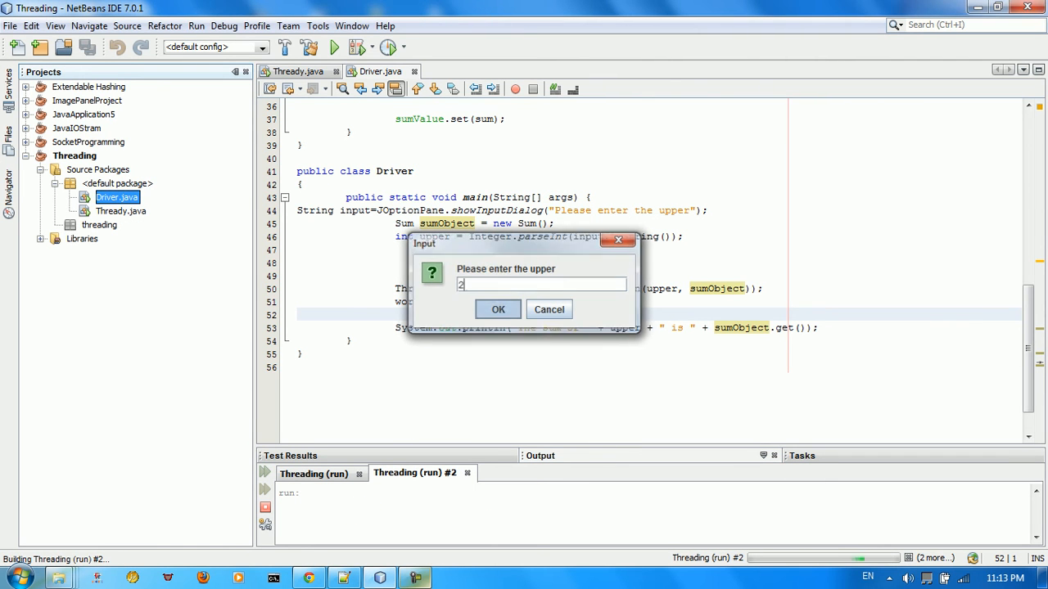
left_click(498, 309)
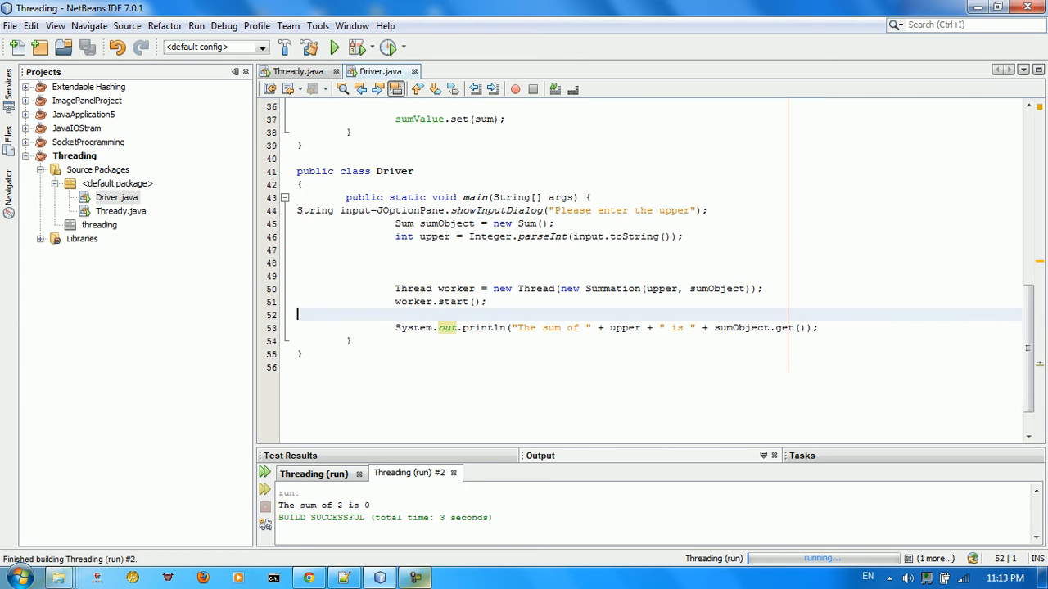
Run Thready.java as well, then return to the Driver source
right_click(111, 211)
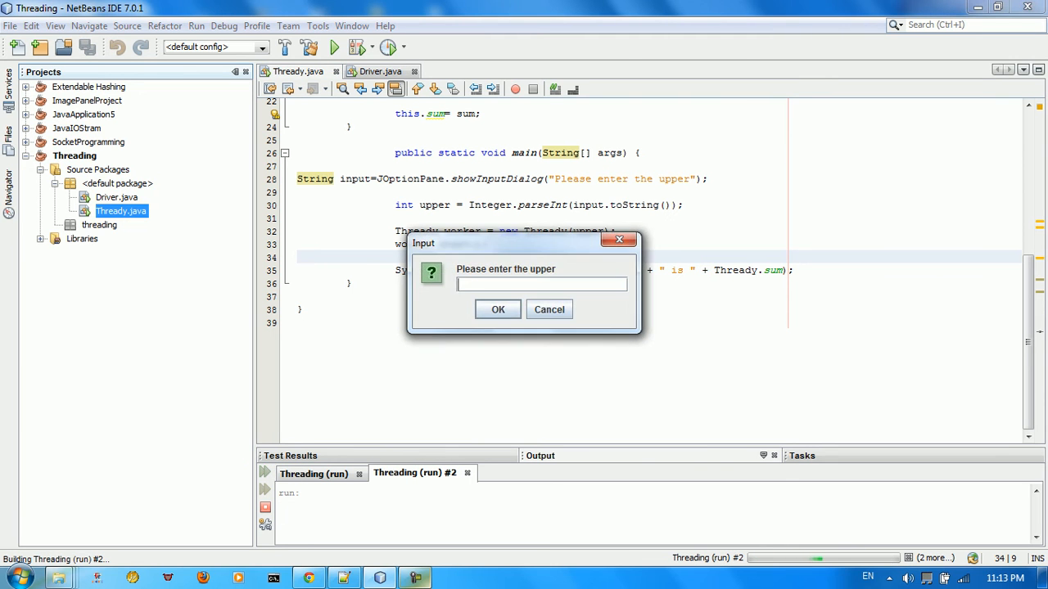
left_click(498, 310)
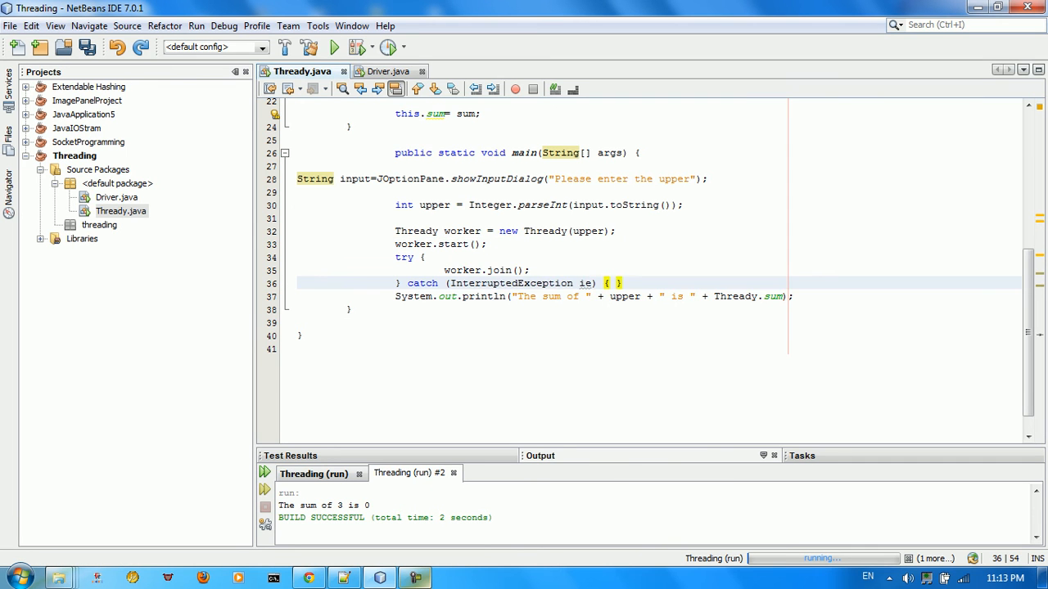
left_click(393, 72)
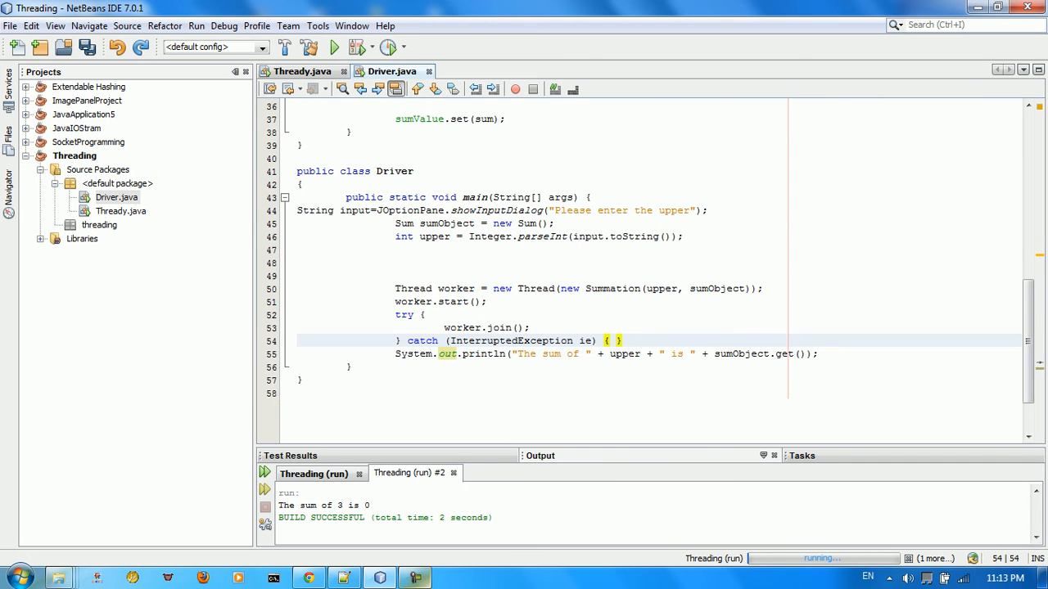
Add worker.join(); after worker.start() inside the try block via code completion
left_click(426, 315)
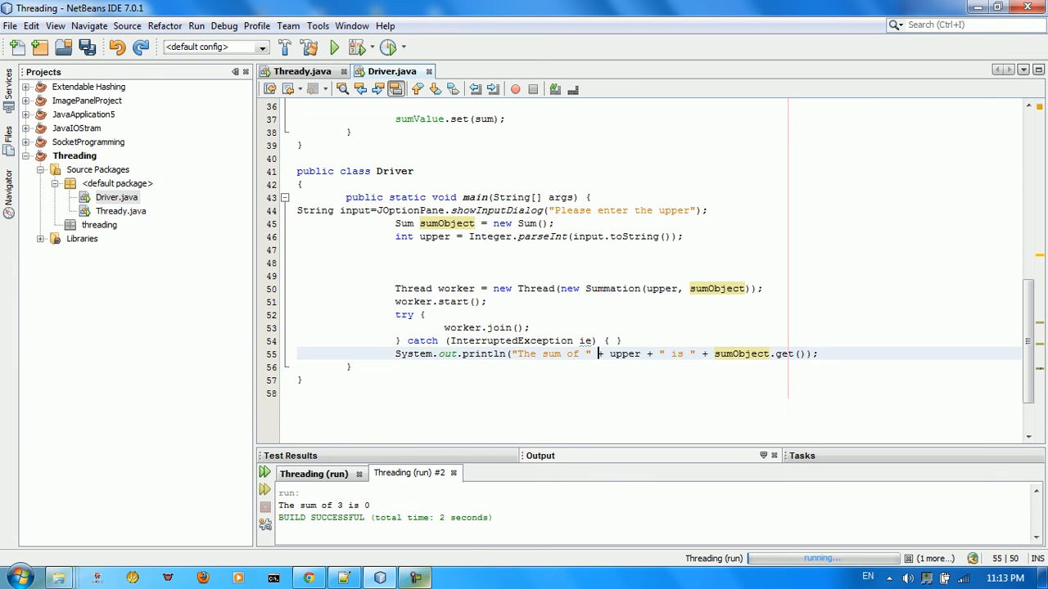
left_click_drag(396, 301, 622, 342)
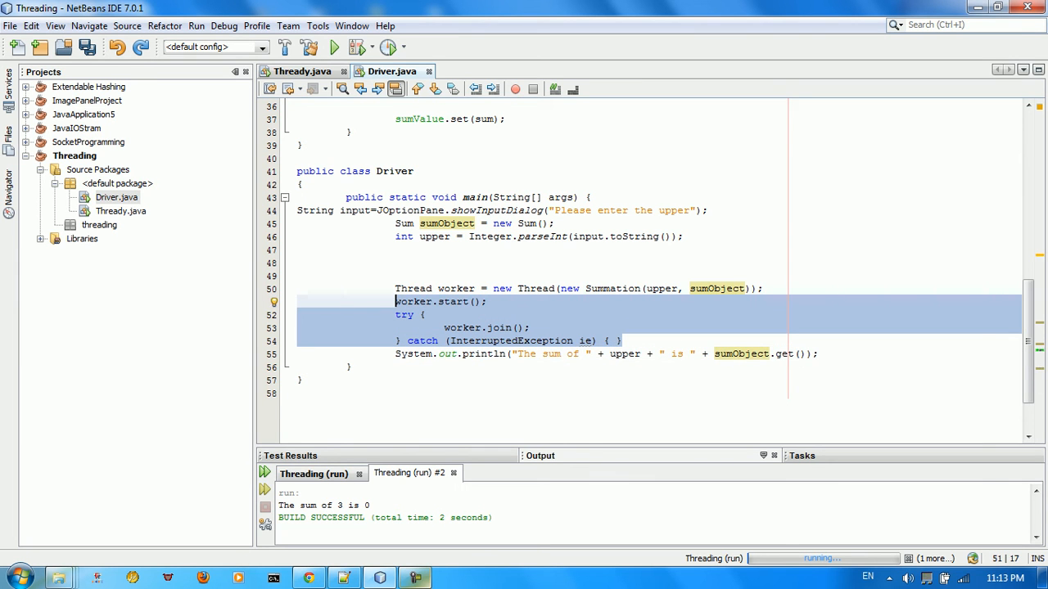
left_click(455, 288)
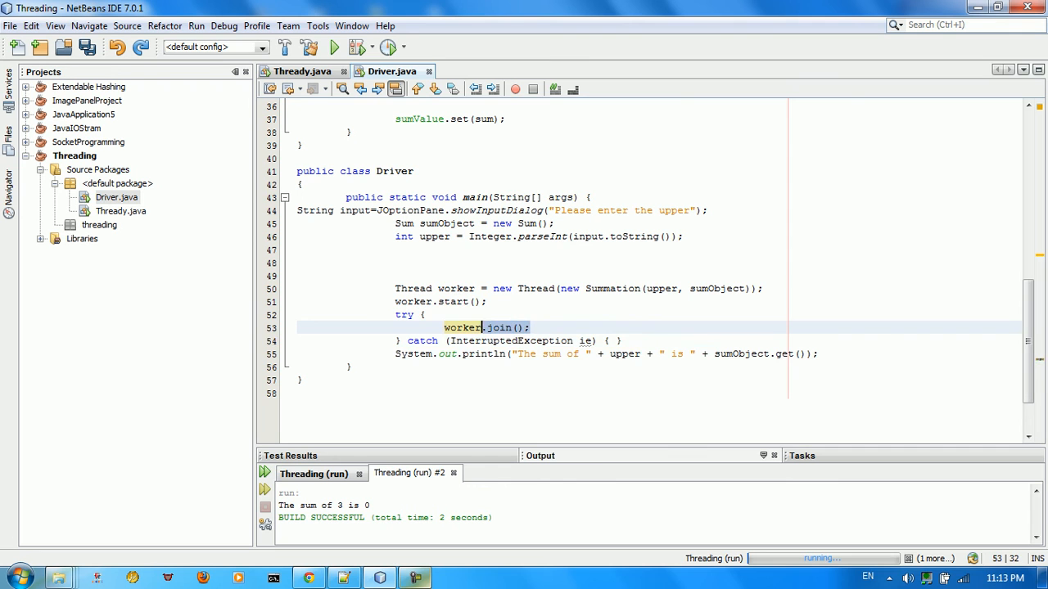
type(".")
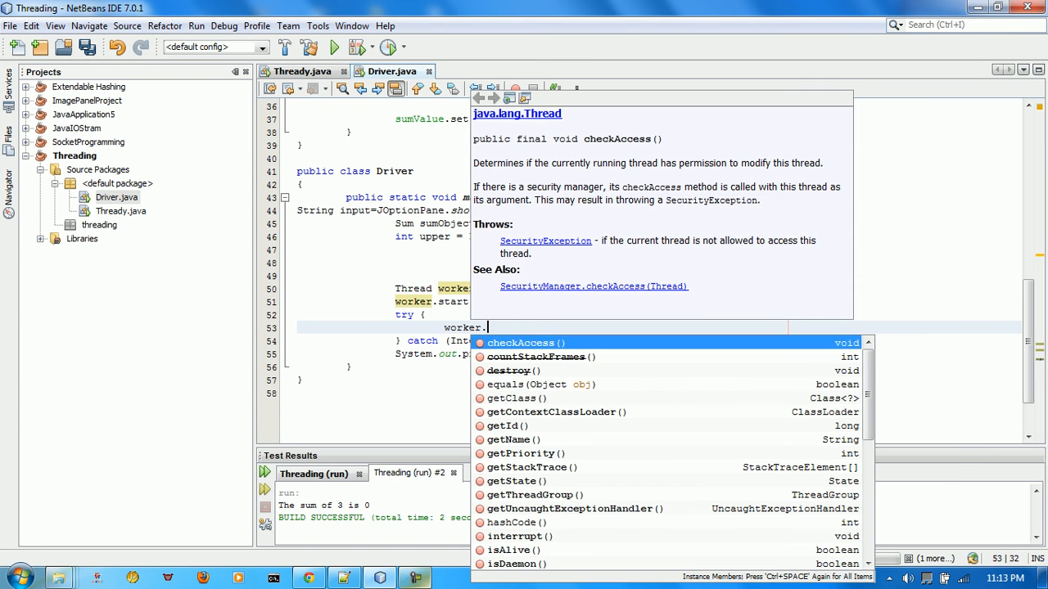
left_click(511, 550)
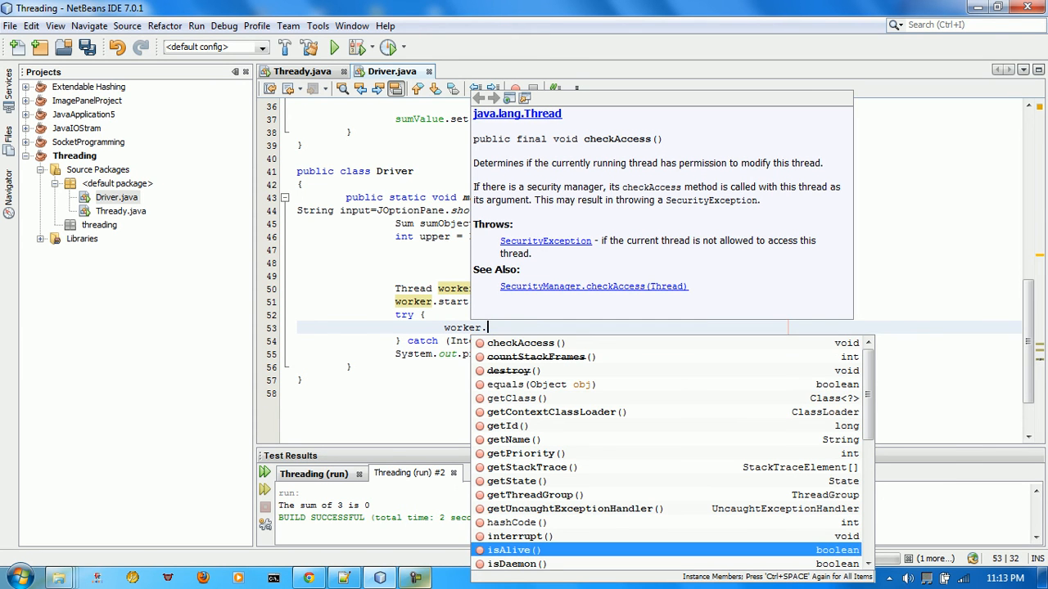
mouse_move(510, 550)
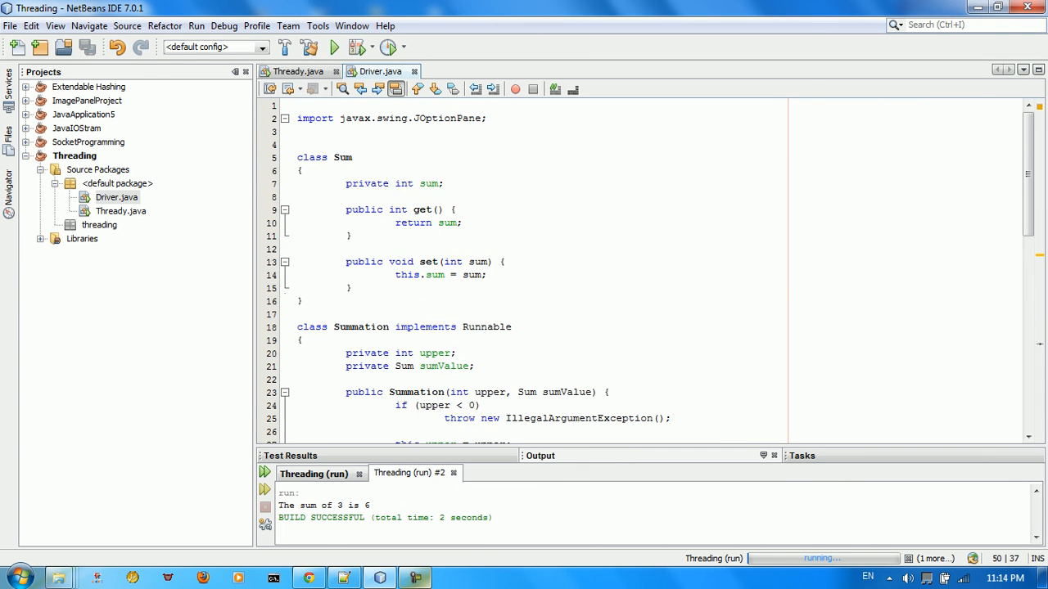
Scroll through the Thread methods in the completion list
scroll("down", 3)
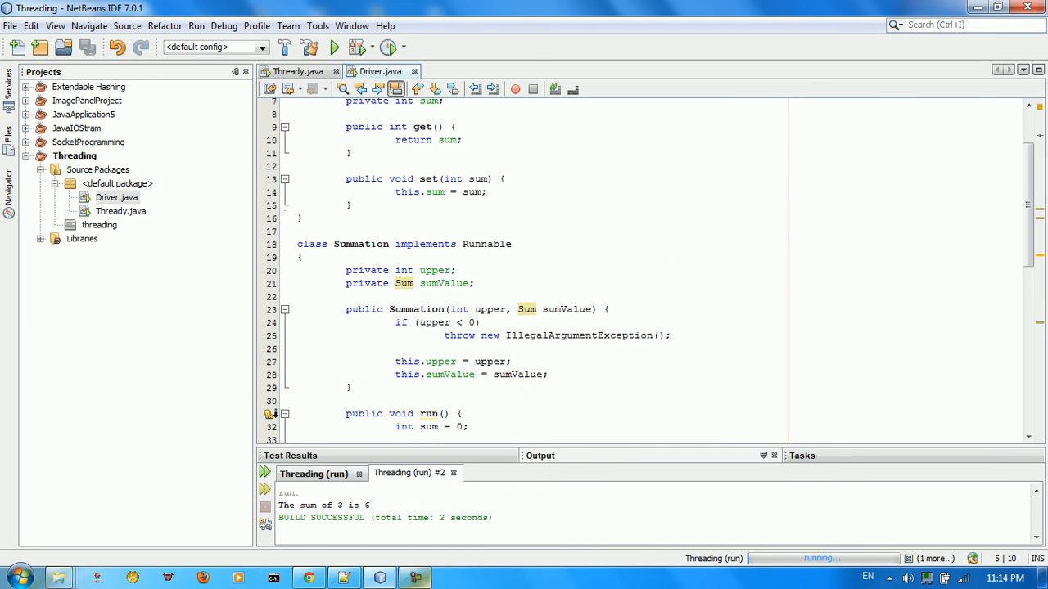
scroll("down", 3)
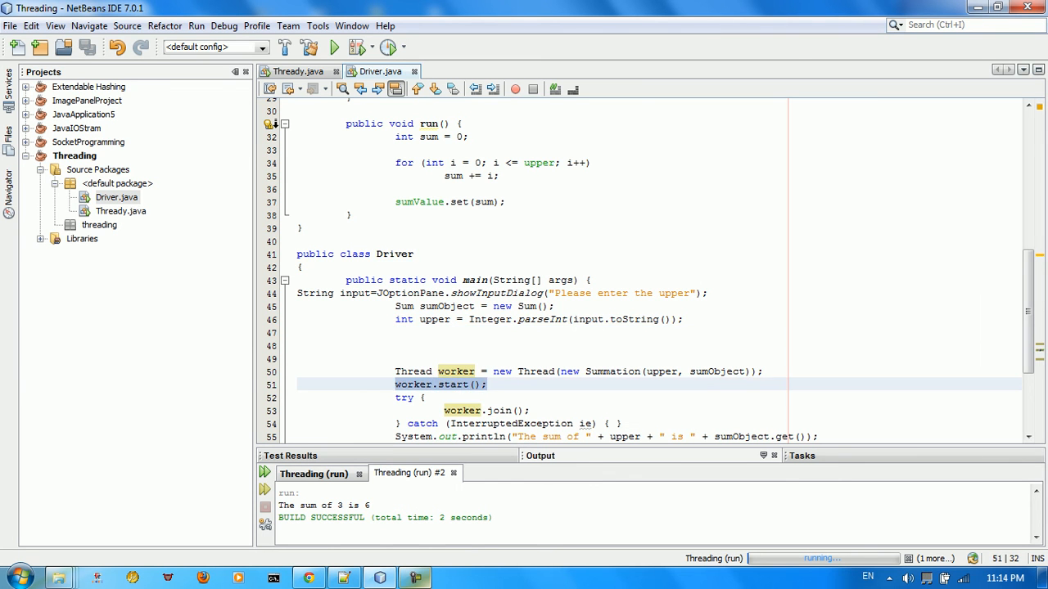
scroll("down", 3)
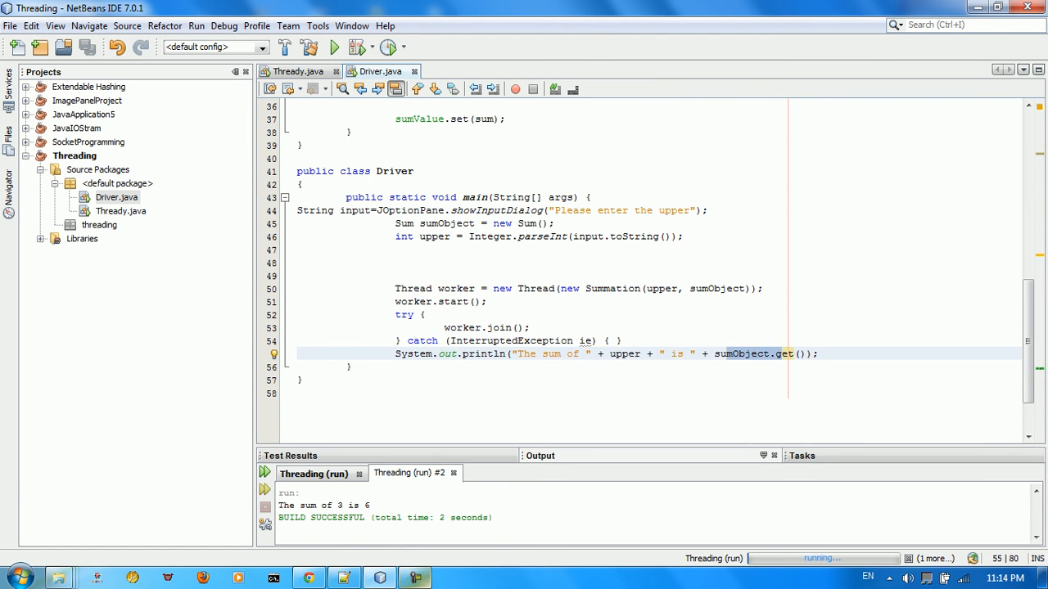
Switch to Thready.java and review its class declaration and body
left_click(121, 212)
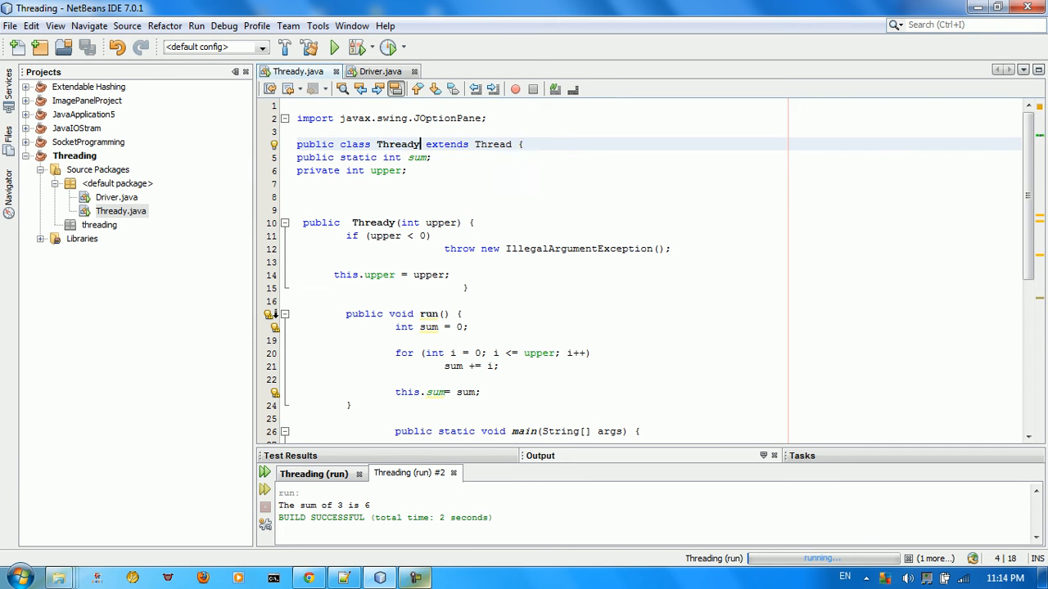
double_click(398, 144)
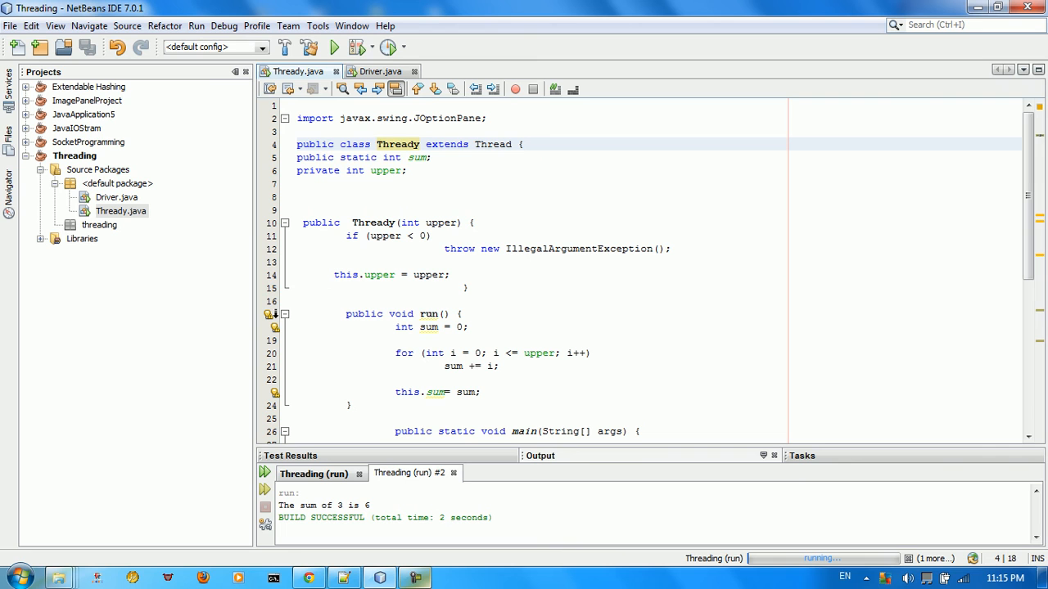
left_click(520, 144)
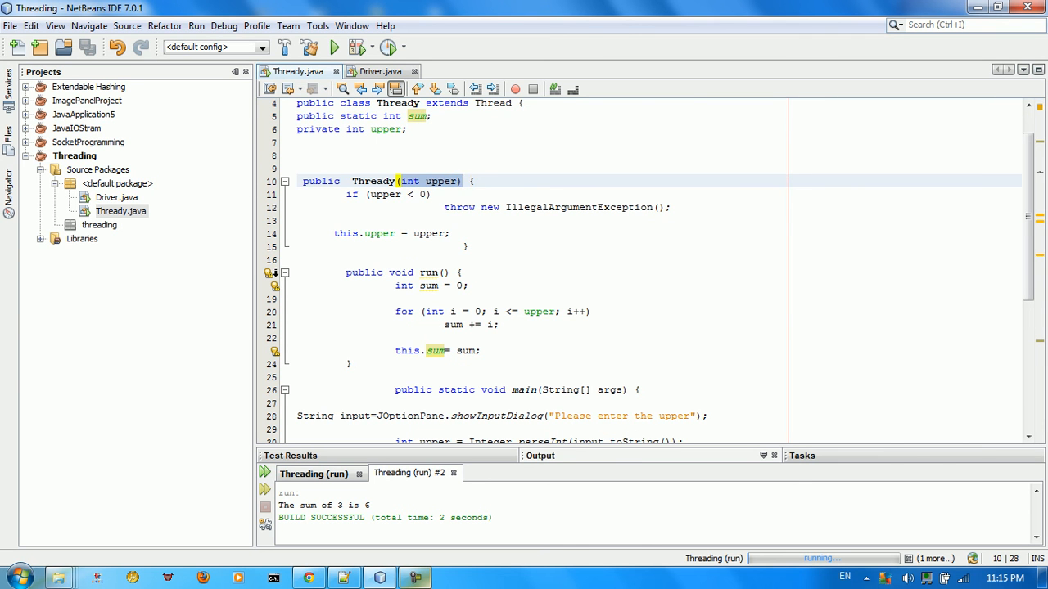
scroll("down", 3)
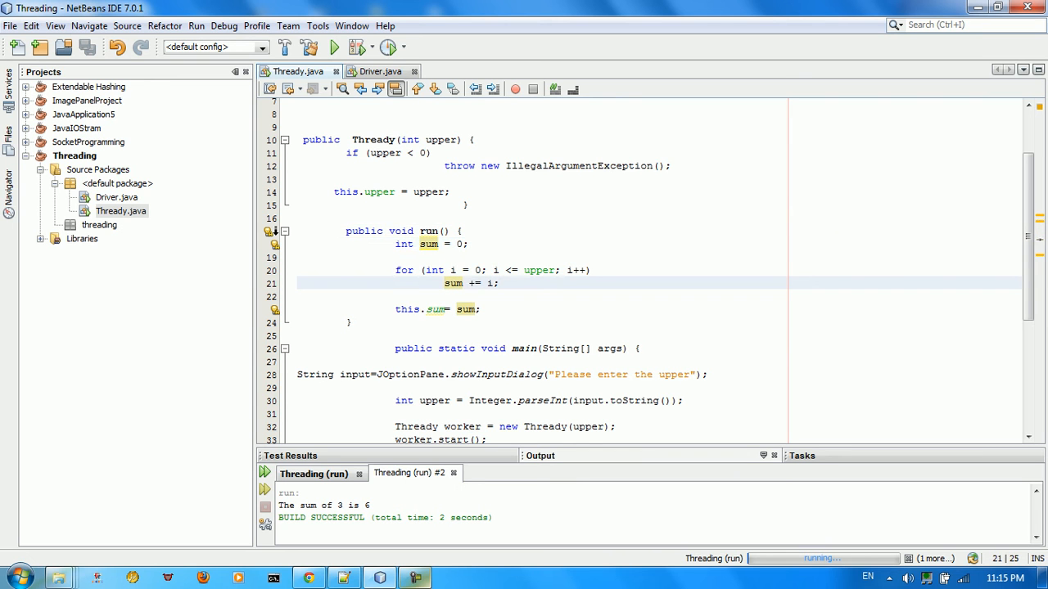
Place the cursor after 'int upper' in the constructor signature to add a second parameter
left_click(443, 281)
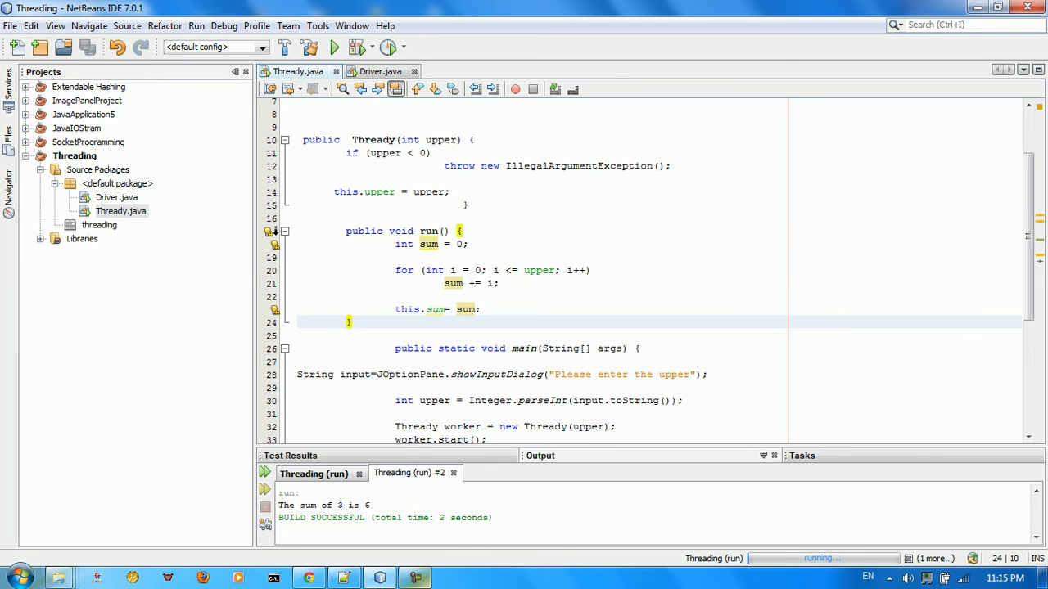
scroll("down", 3)
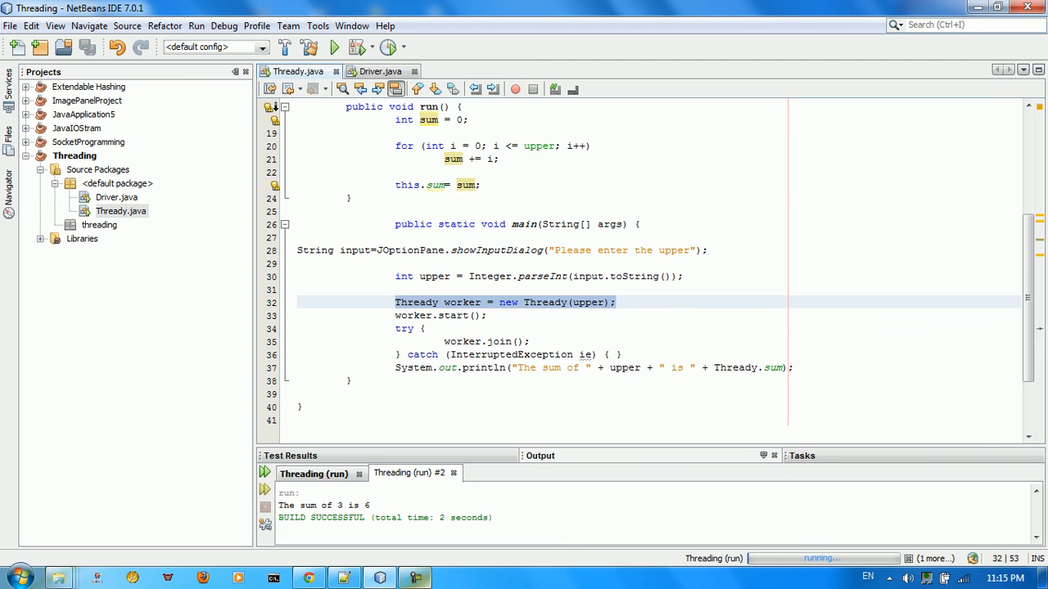
left_click(588, 301)
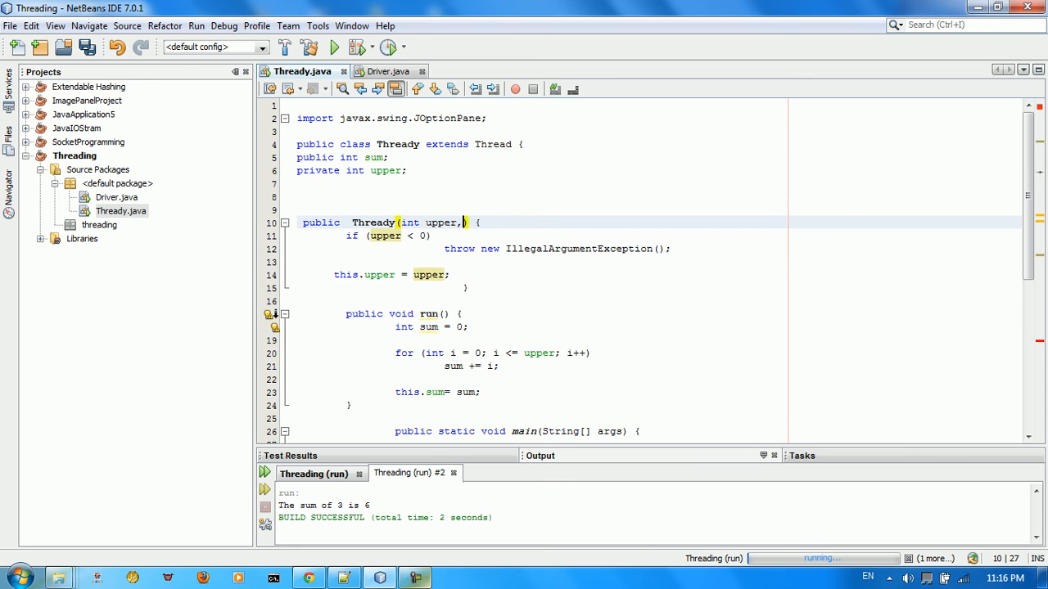
Add an 'int sum' constructor parameter and pass 0 for it in new Thready(upper,0)
type("int sum")
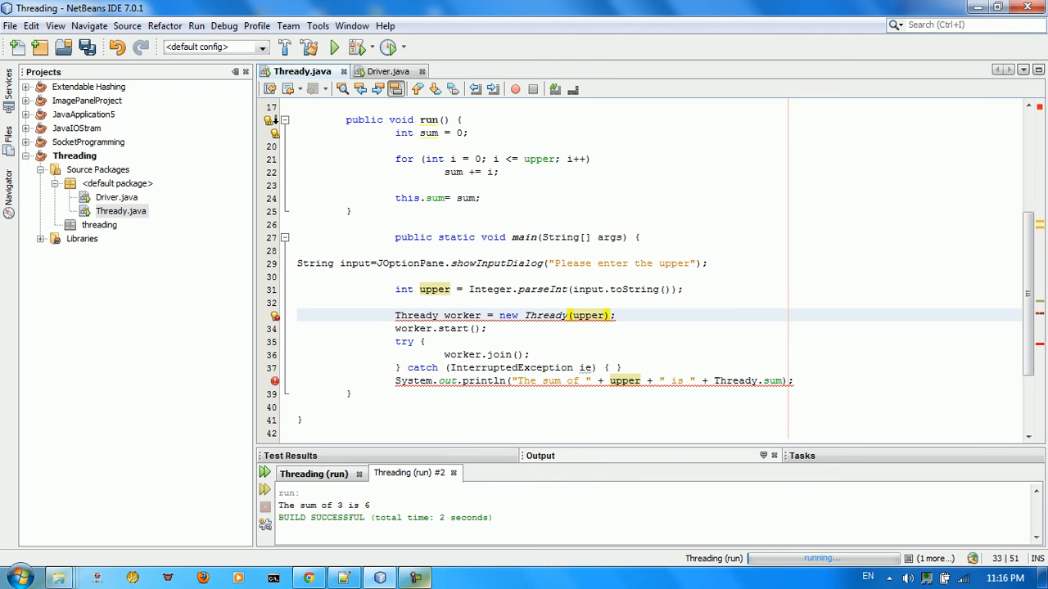
type(",")
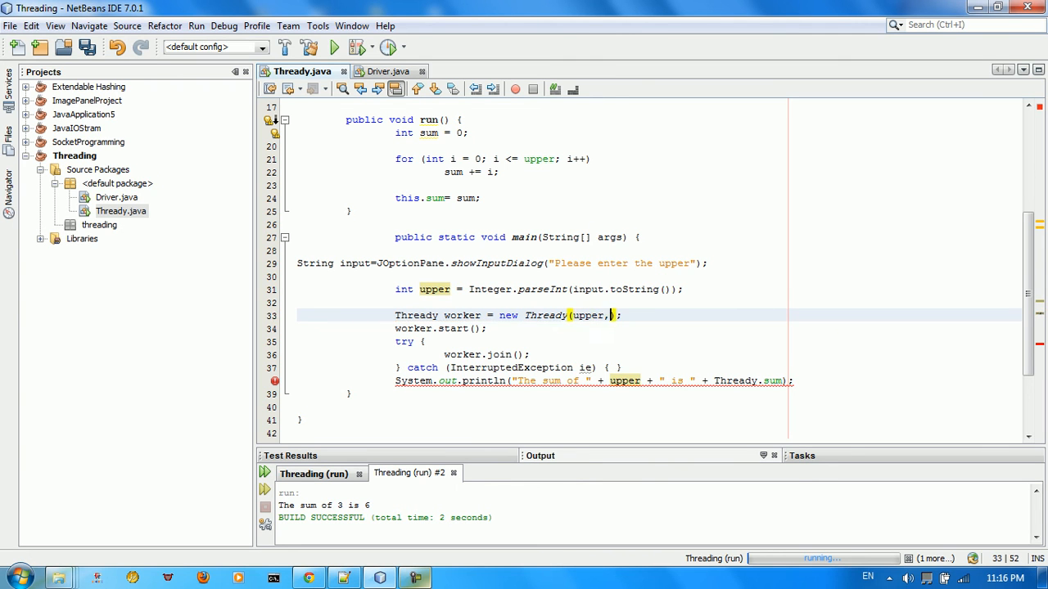
type("0")
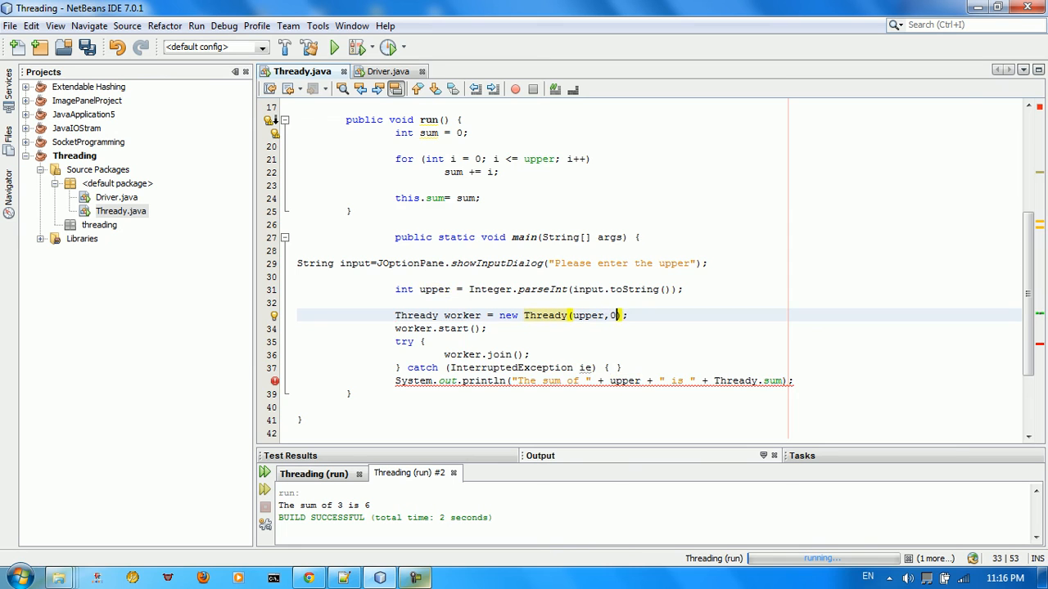
scroll("down", 3)
type("worker")
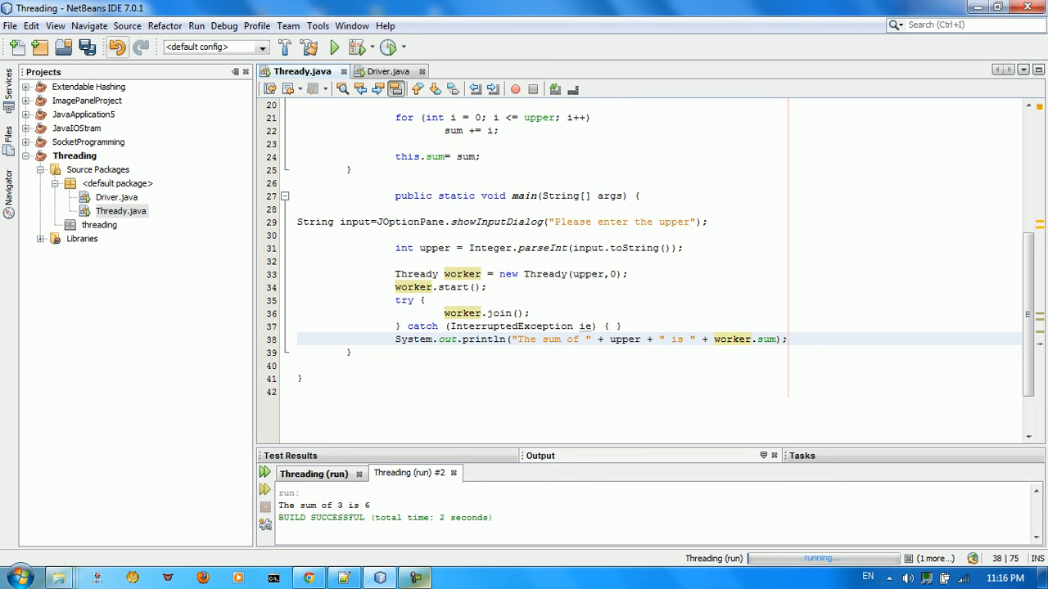
Run Thready.java with 3 so the output reads 'The sum of 3 is 6'
right_click(121, 211)
type("3")
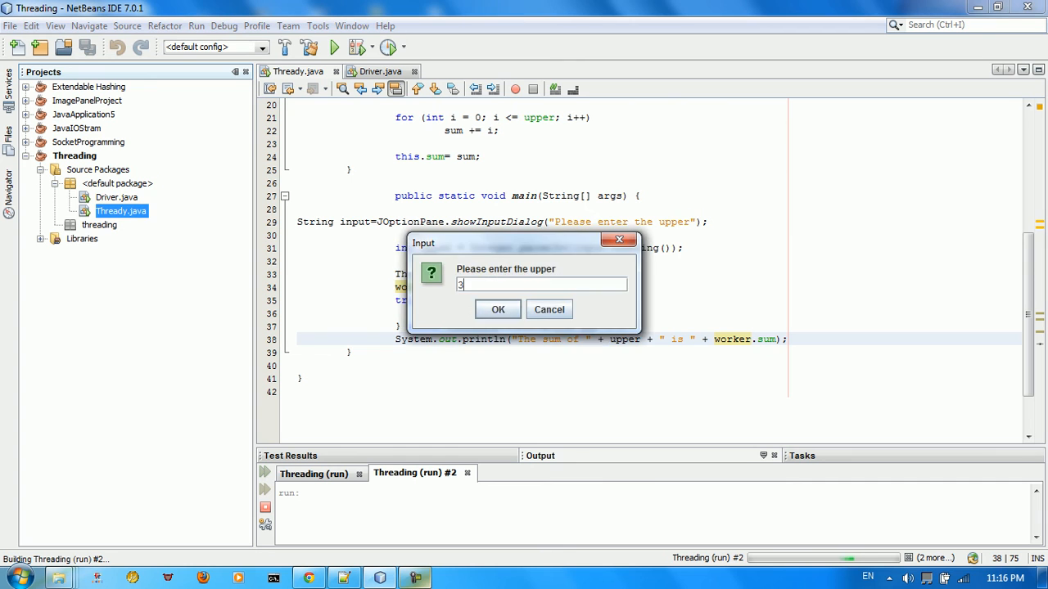
left_click(497, 310)
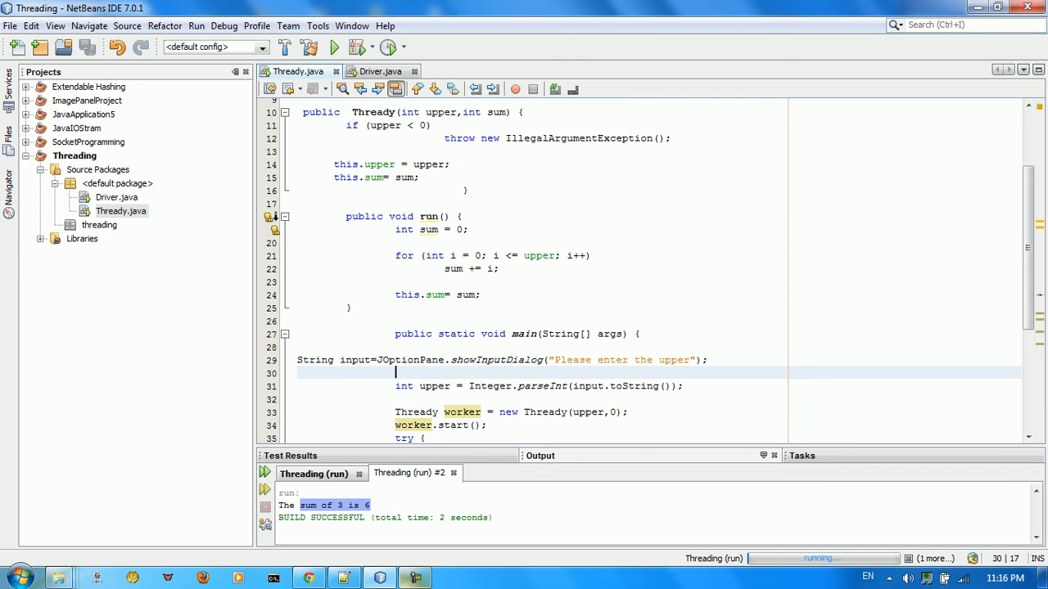
left_click(380, 72)
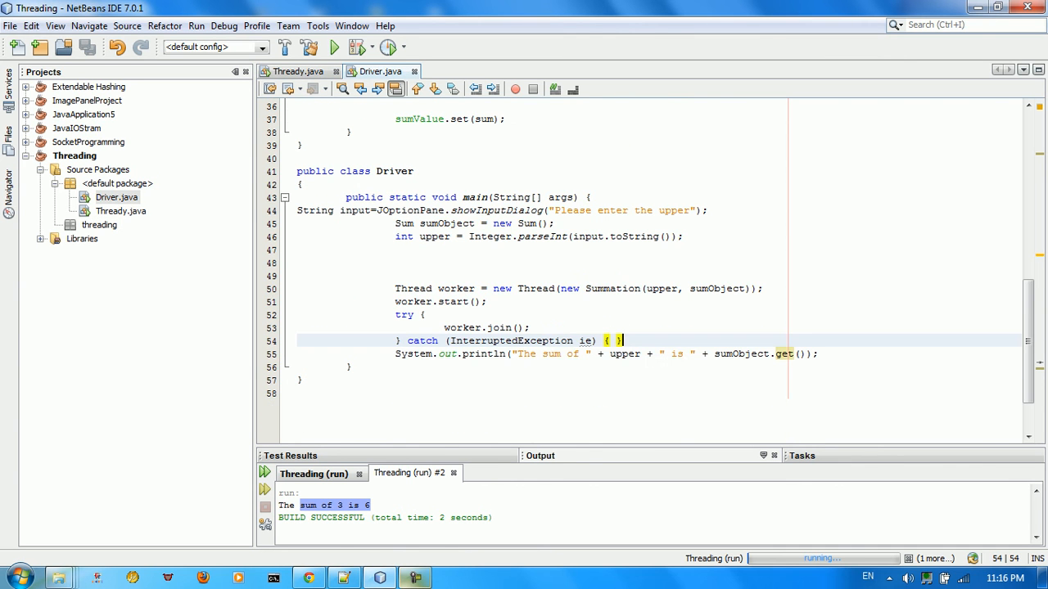
left_click(298, 72)
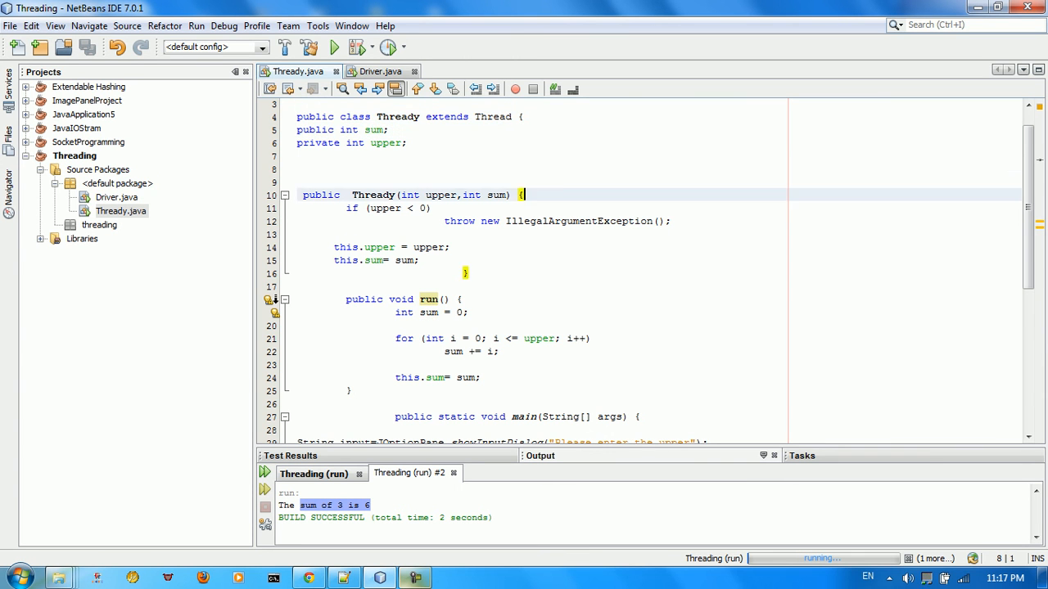
scroll("down", 3)
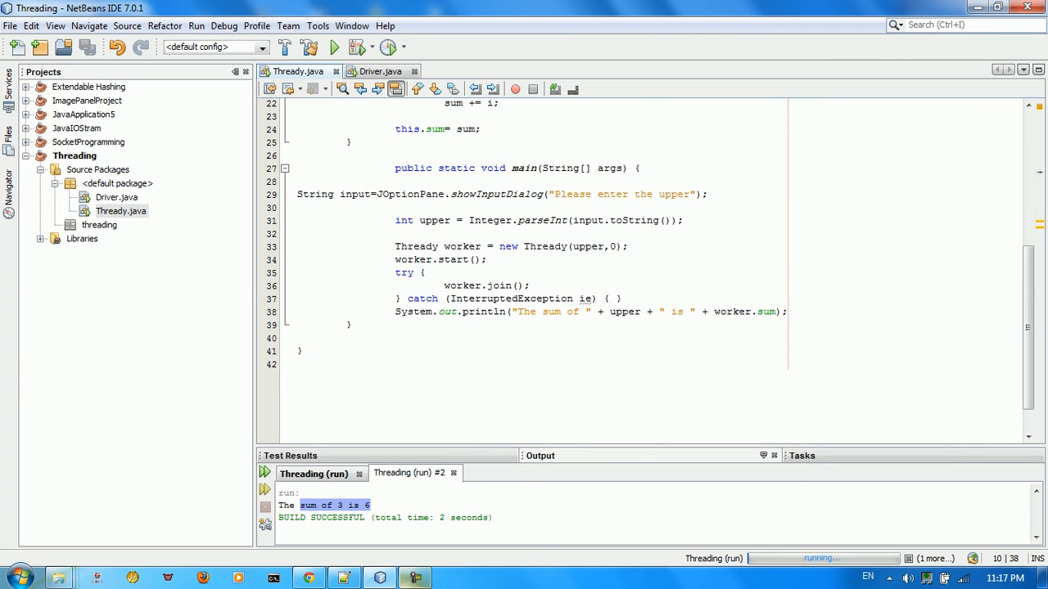
left_click(298, 180)
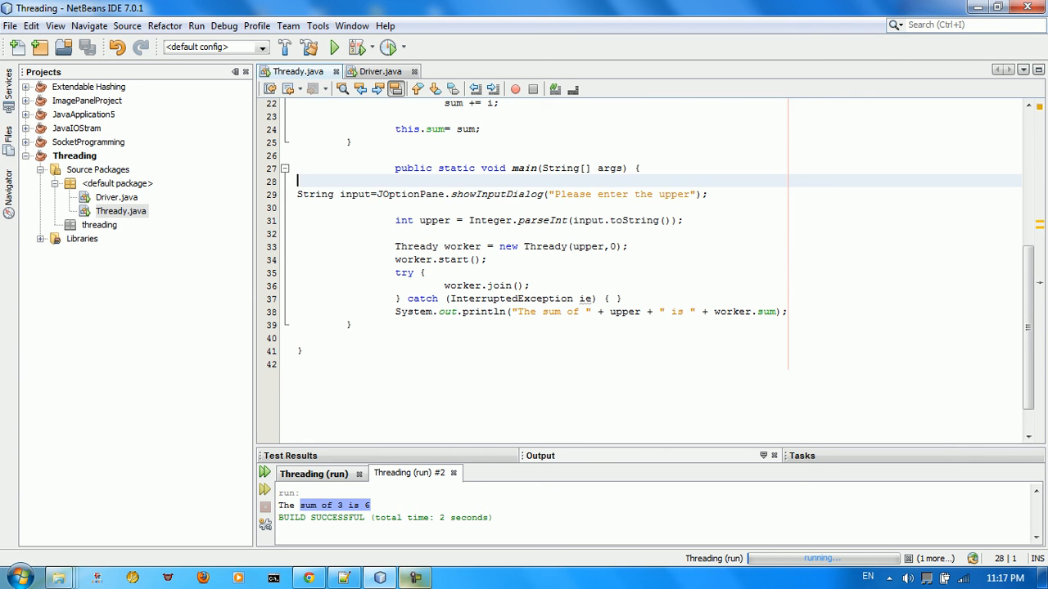